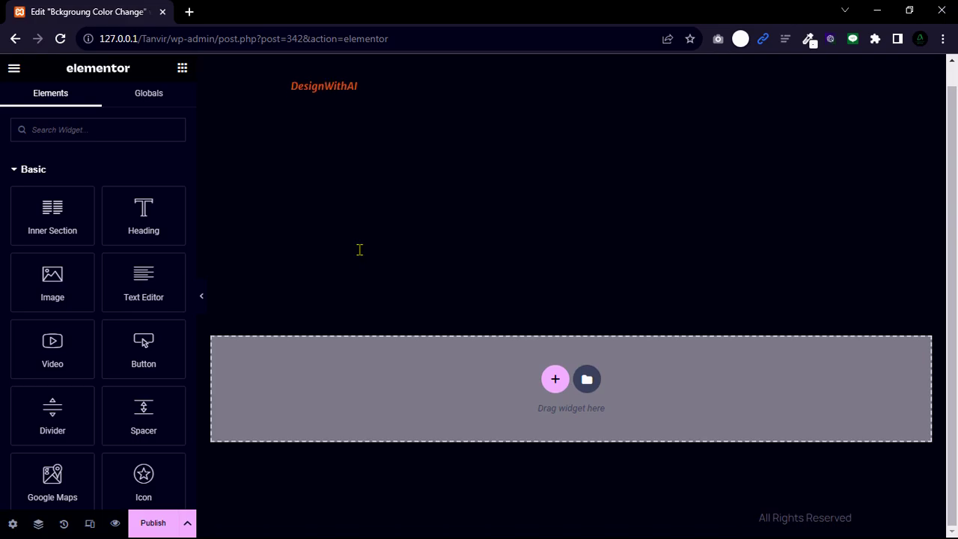
Add a one-column section with full-width content and a 98vh minimum height
click(554, 378)
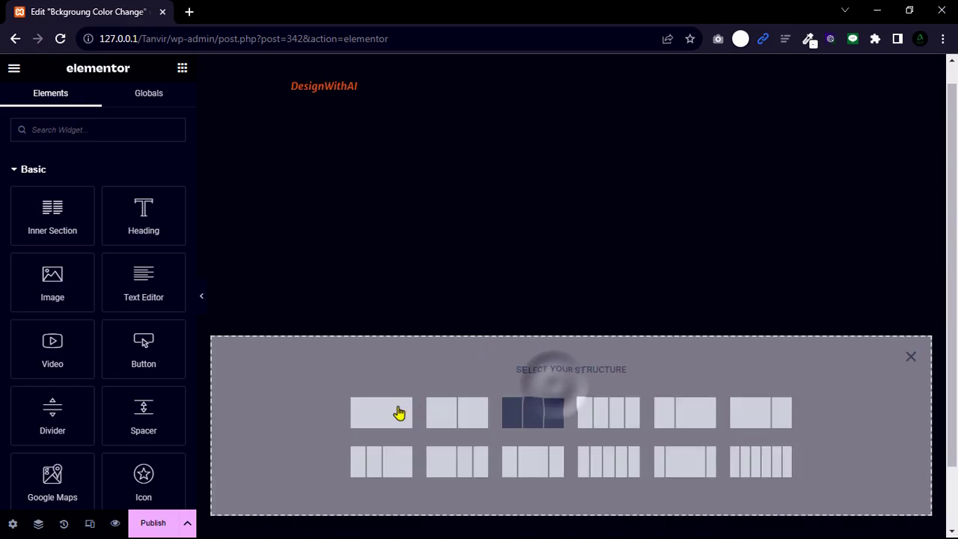
click(380, 412)
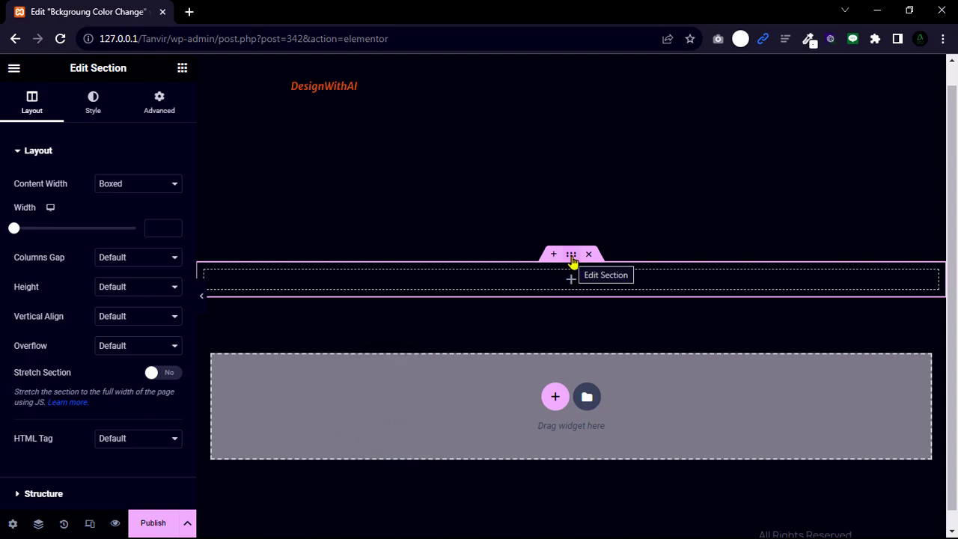
click(138, 183)
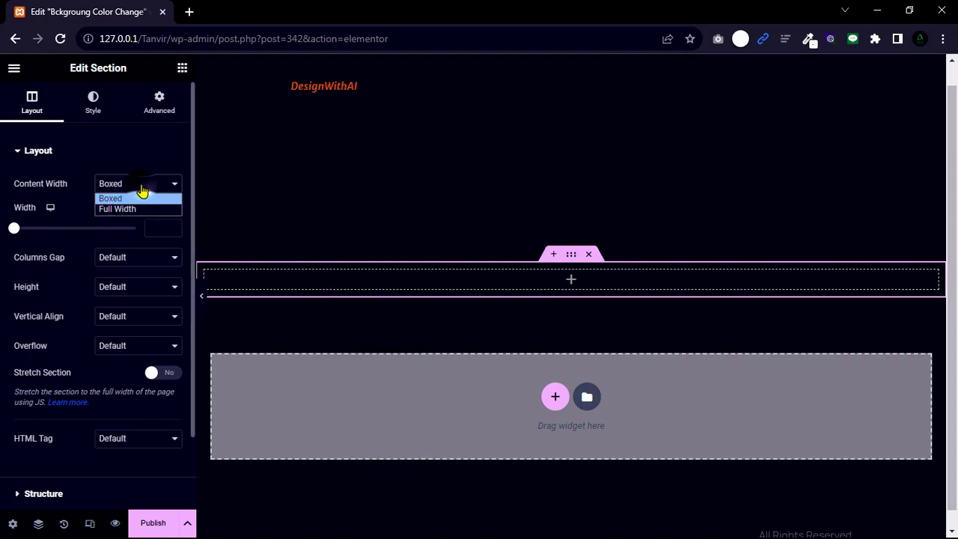
click(117, 209)
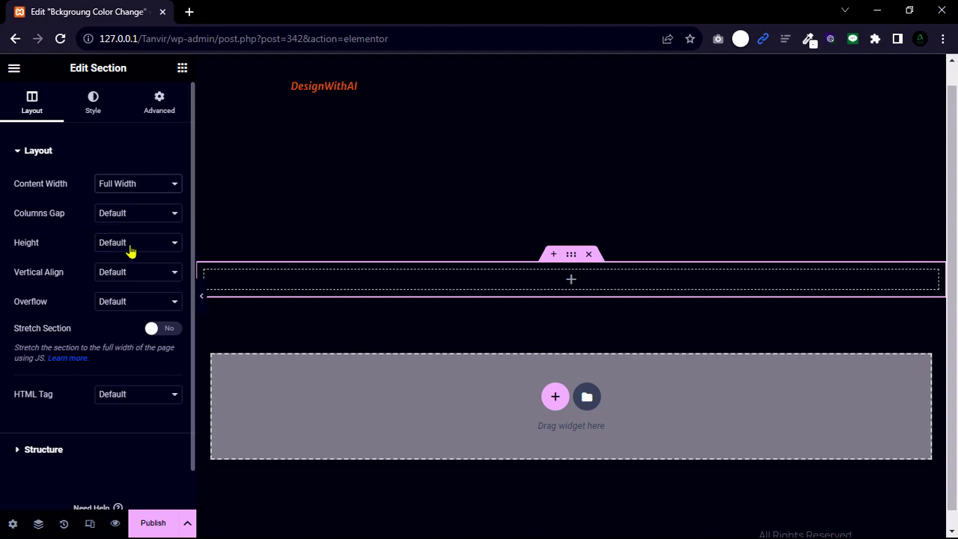
click(138, 242)
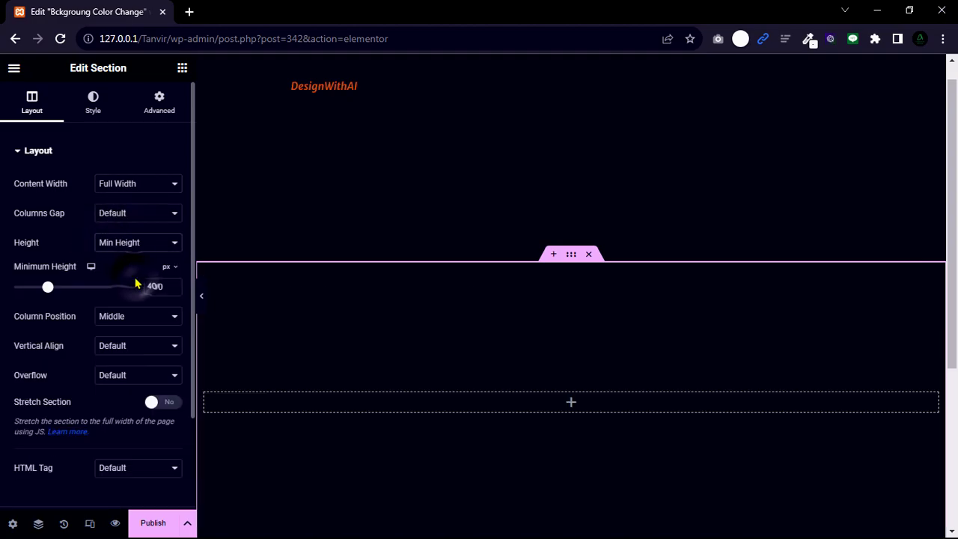
click(169, 267)
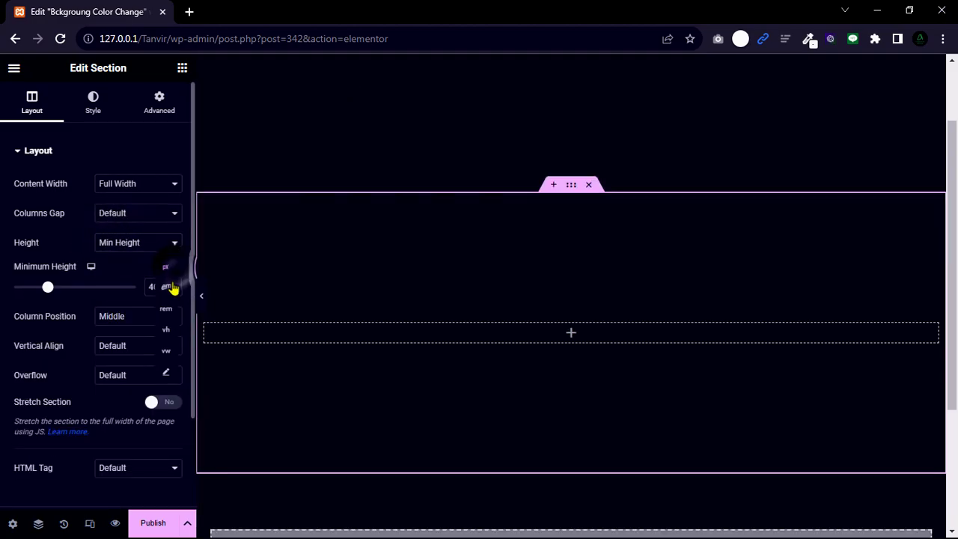
click(165, 330)
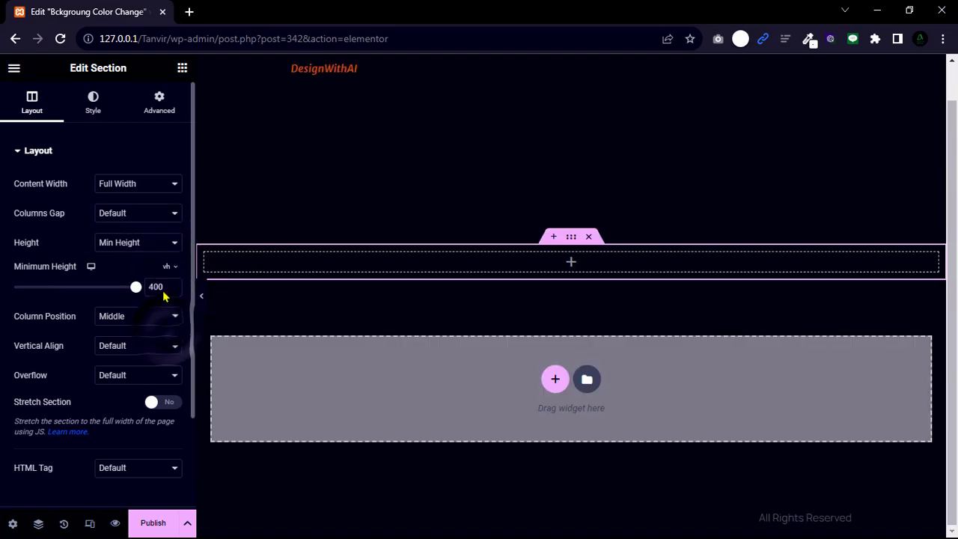
triple_click(155, 287)
text(98)
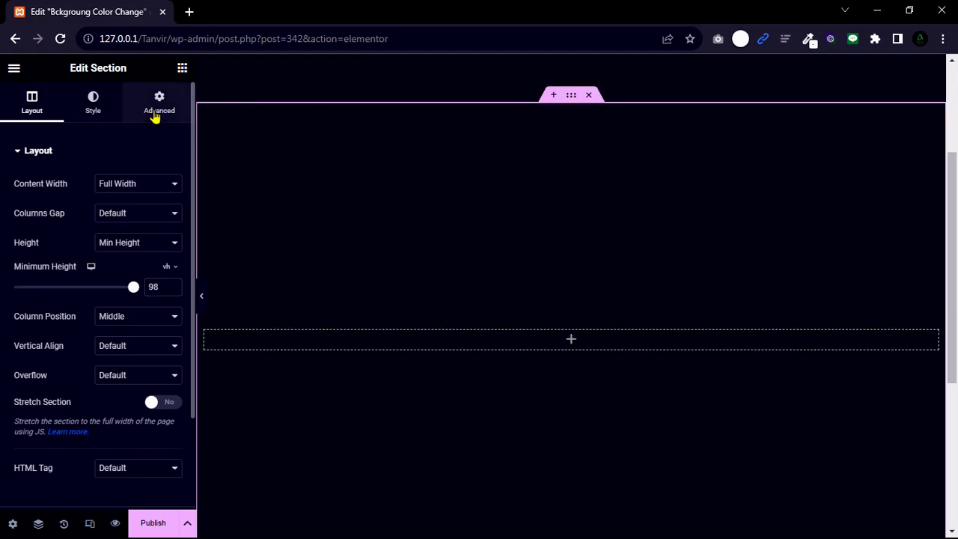
Check the section's Advanced settings, then bring back the widget palette
click(159, 101)
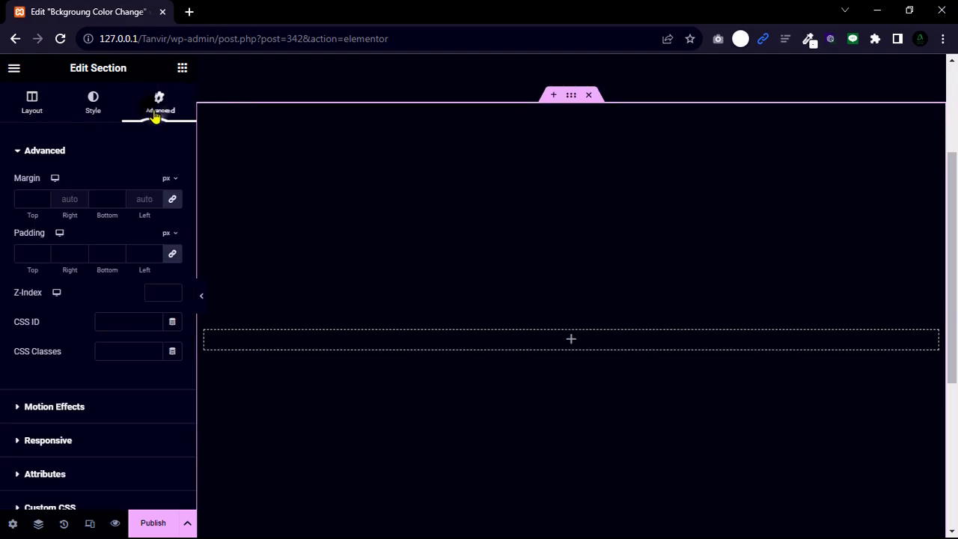
mouse_move(43, 282)
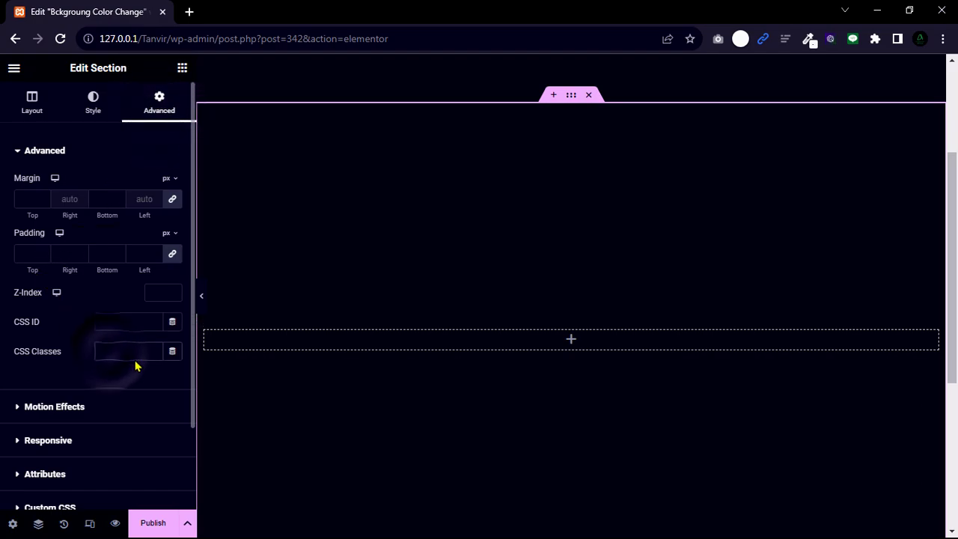
text(pan)
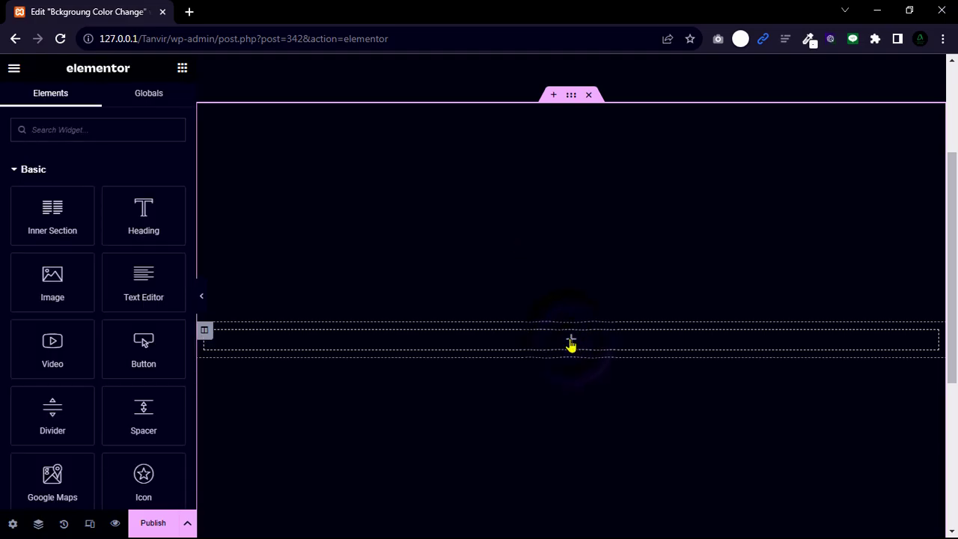
Drop a Heading reading 'Black' into the section, colour it white and centre it
drag(143, 215, 537, 323)
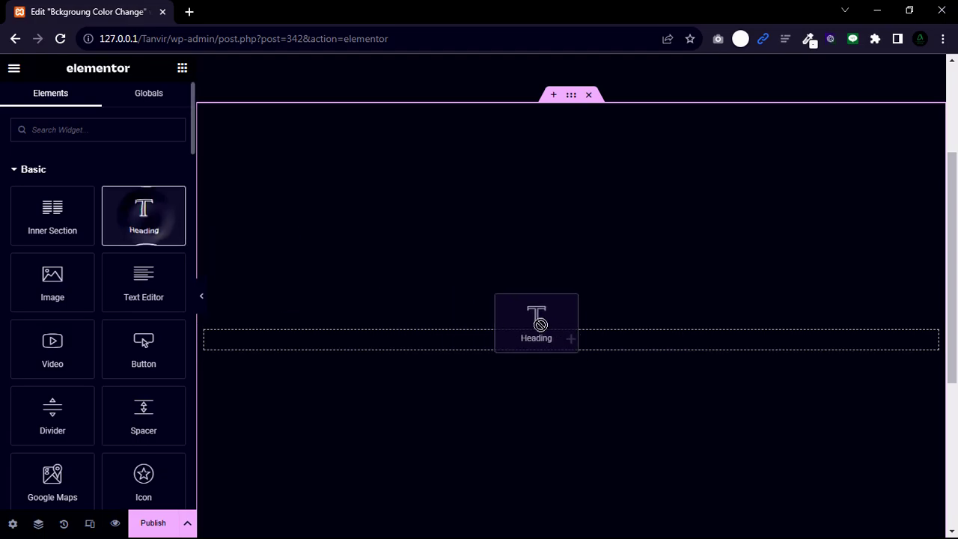
drag(143, 215, 535, 324)
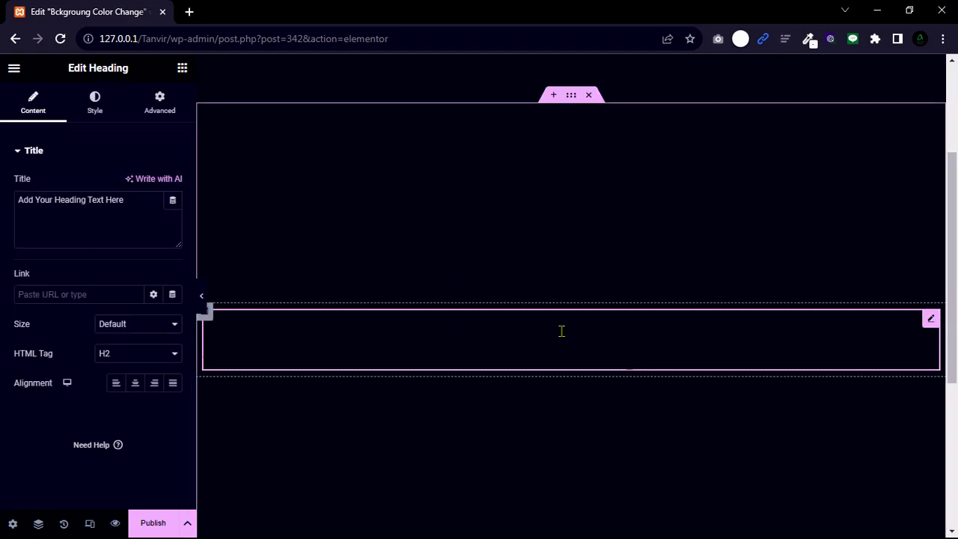
text(B)
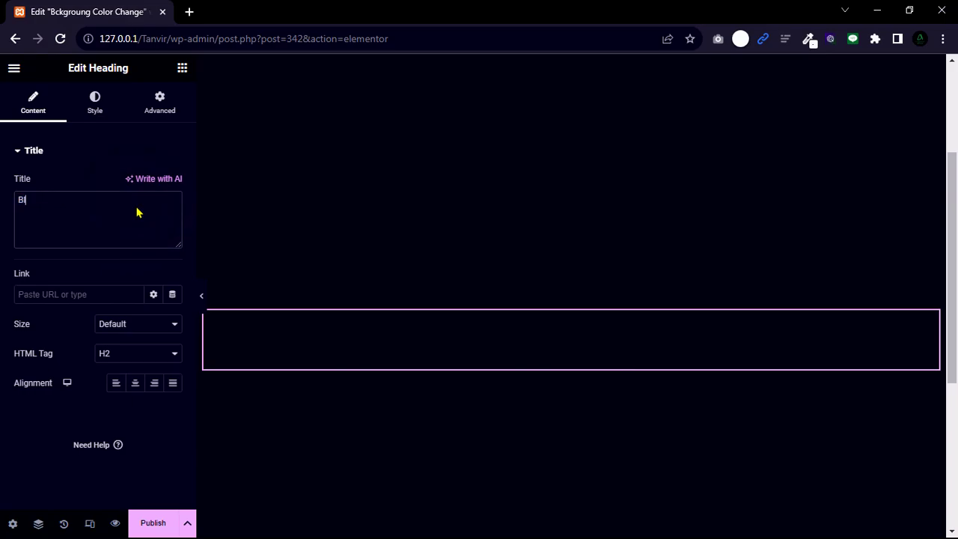
text(Black)
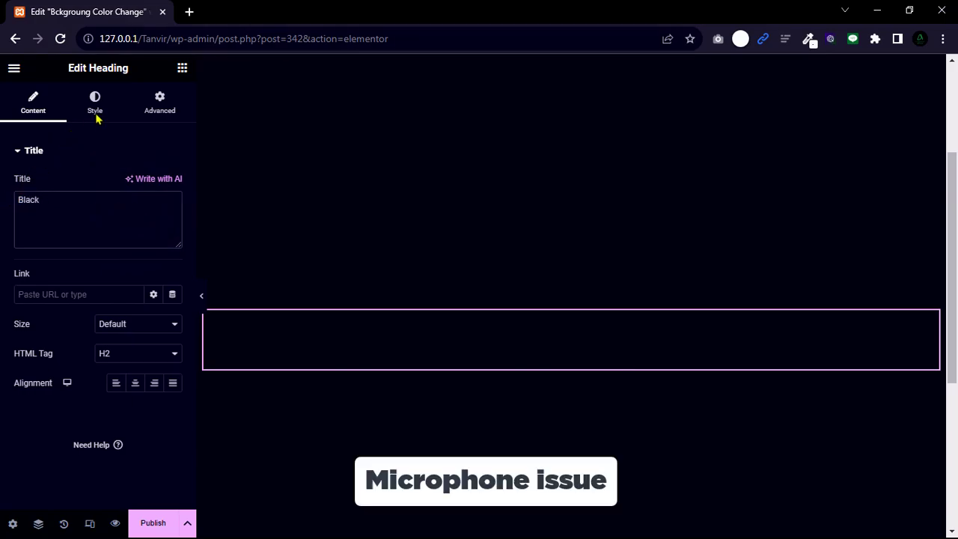
click(94, 101)
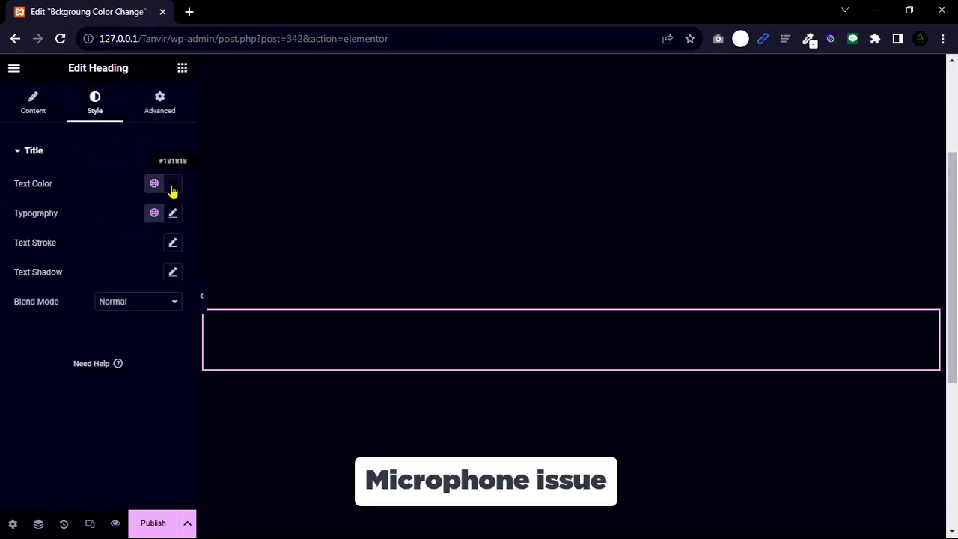
click(172, 184)
text(#FFFFFF)
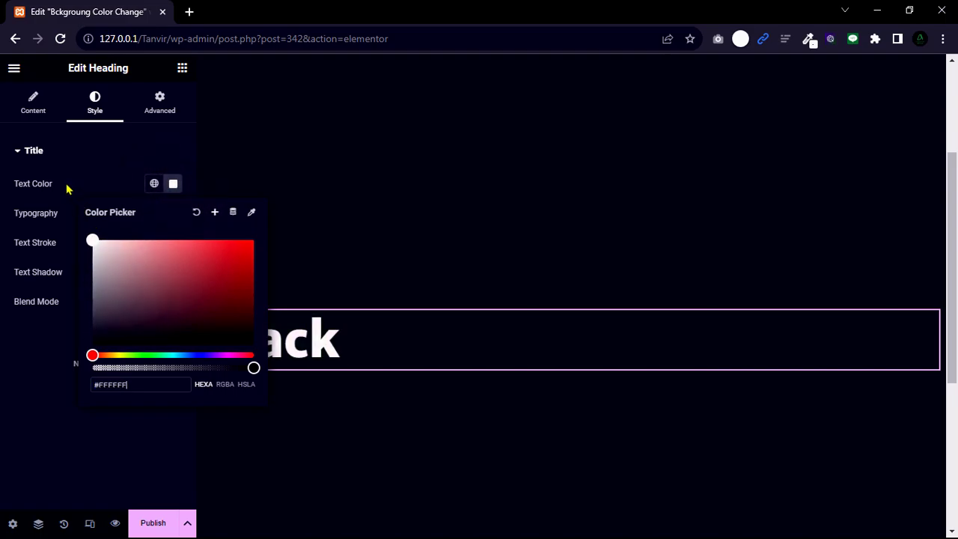
click(33, 103)
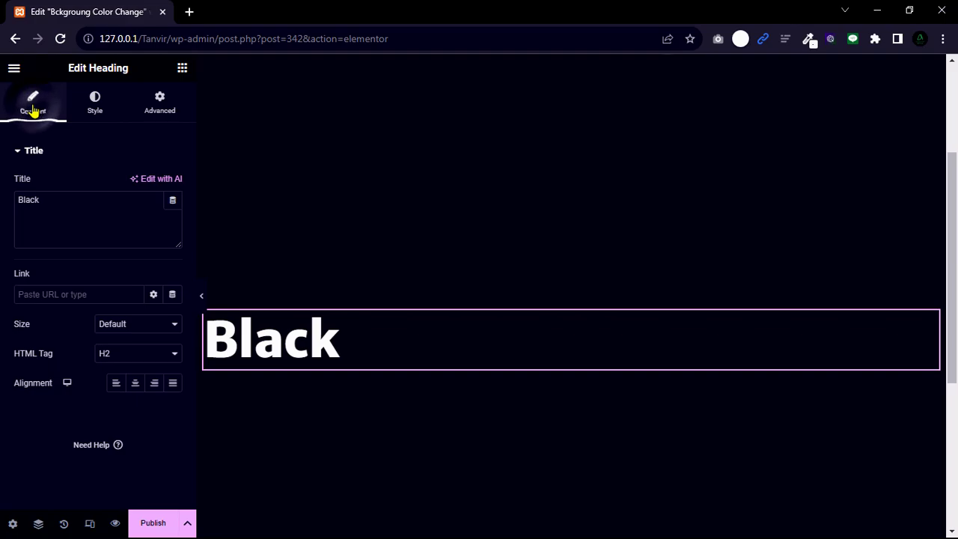
click(134, 382)
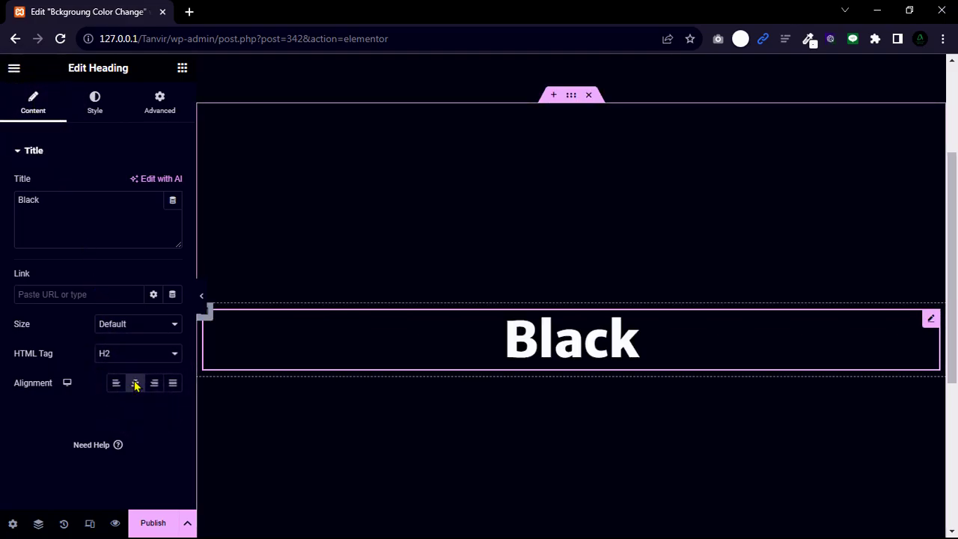
Set the heading typography to Poppins, 70 px, weight 800, capitalized
click(94, 102)
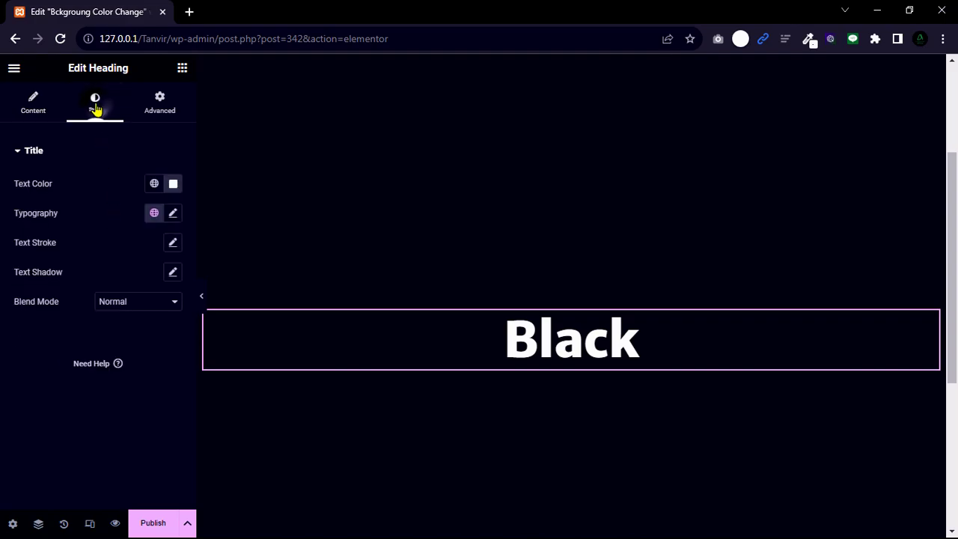
click(173, 213)
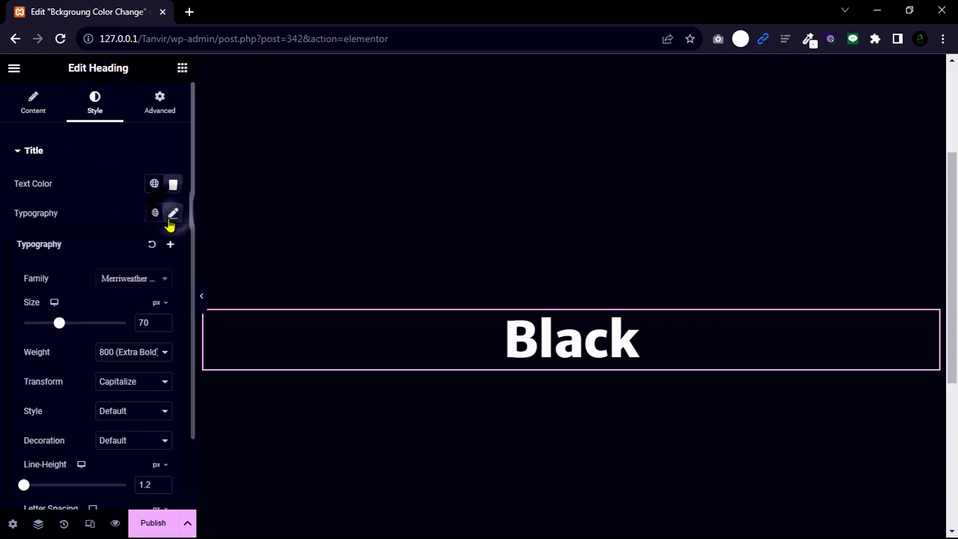
click(133, 277)
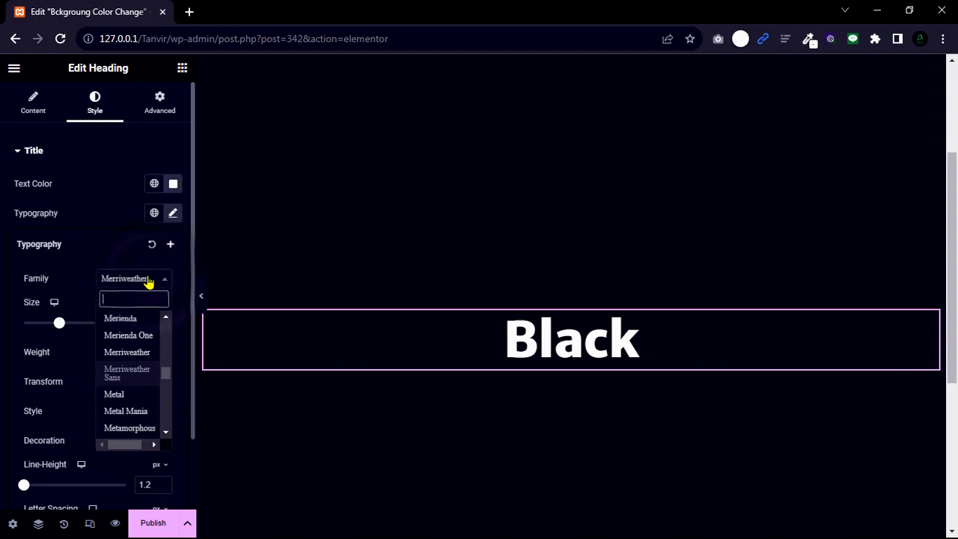
text(pop)
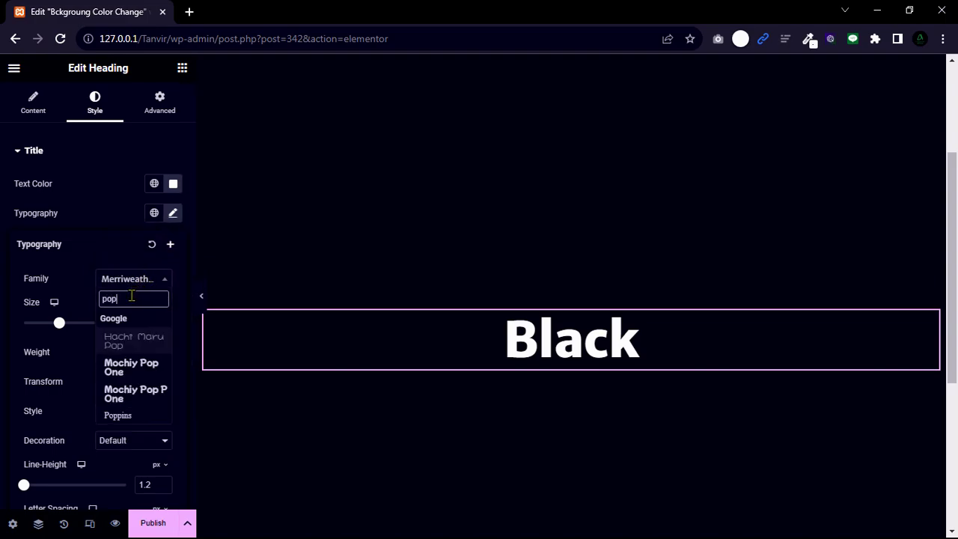
click(118, 416)
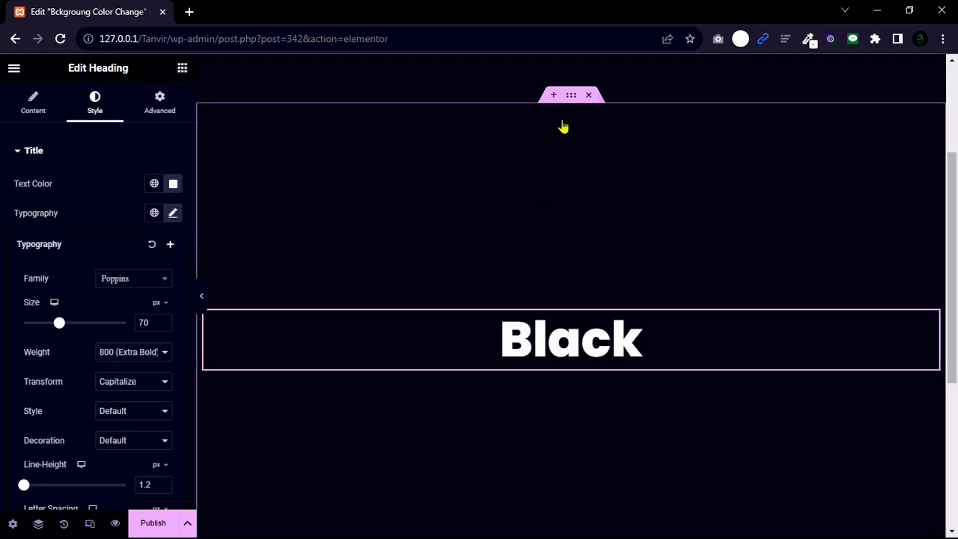
Through the Navigator, name the copied sections Black, Red, Purple, Orange and White, with the last heading reading 'White'
click(570, 95)
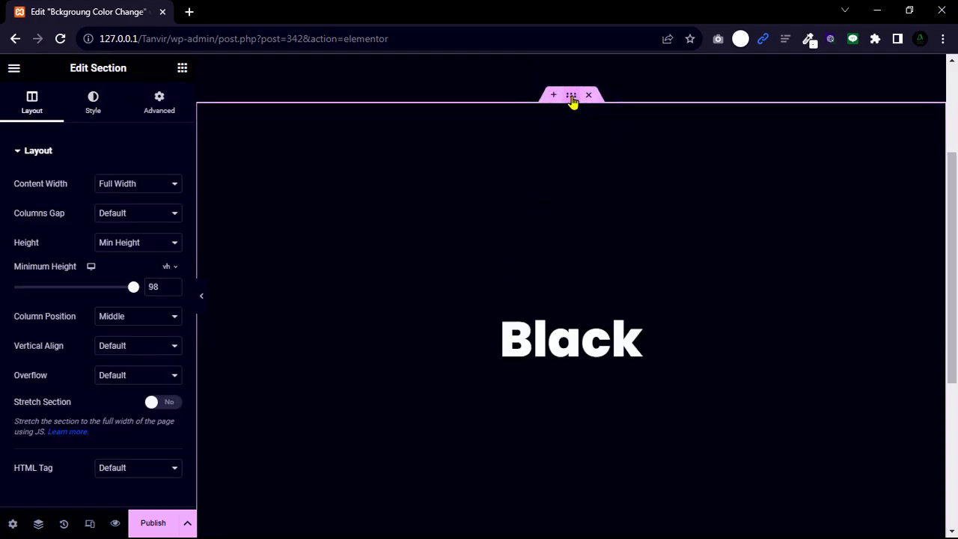
right_click(570, 95)
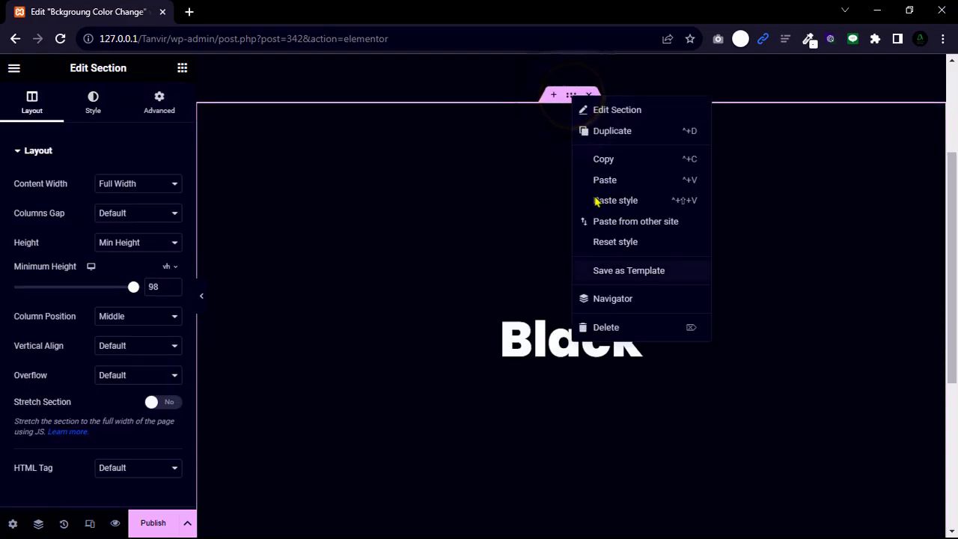
click(612, 298)
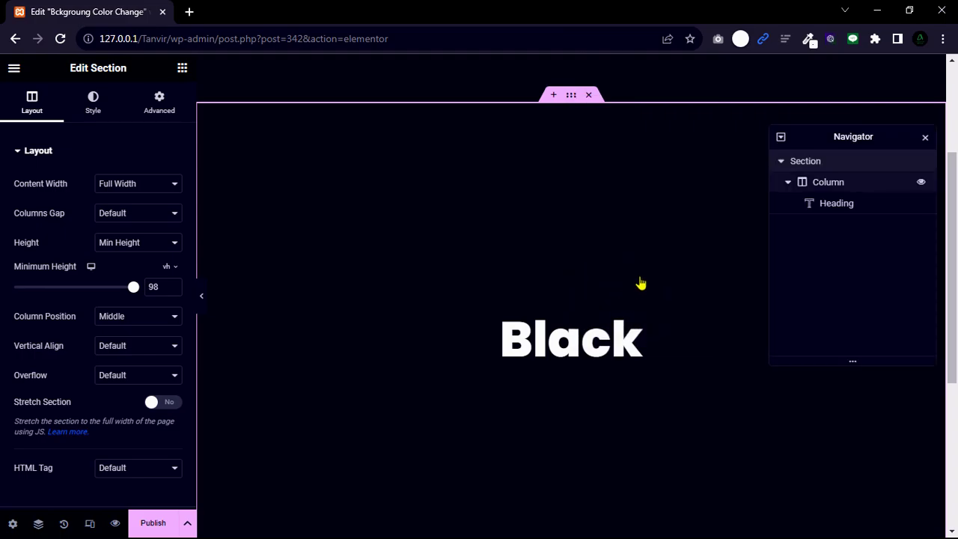
click(781, 160)
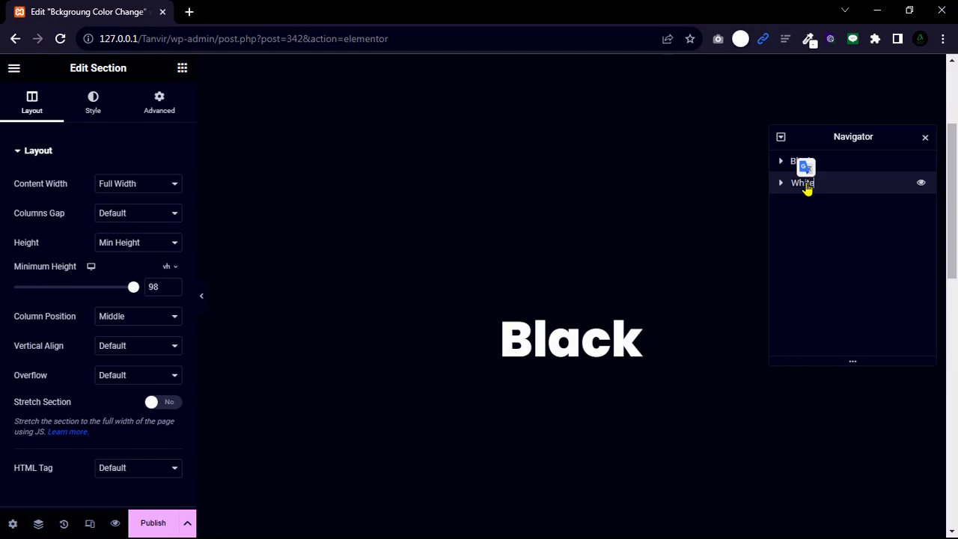
click(801, 183)
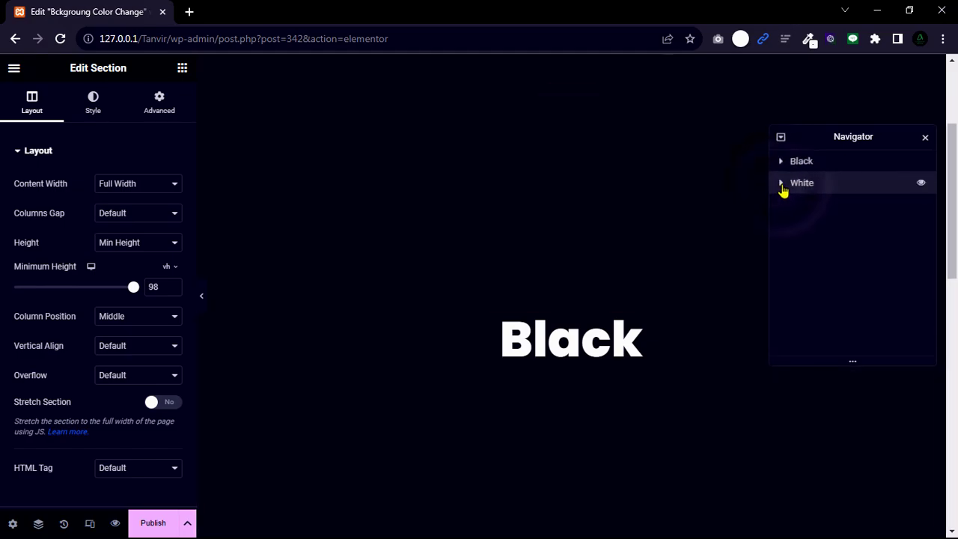
click(780, 183)
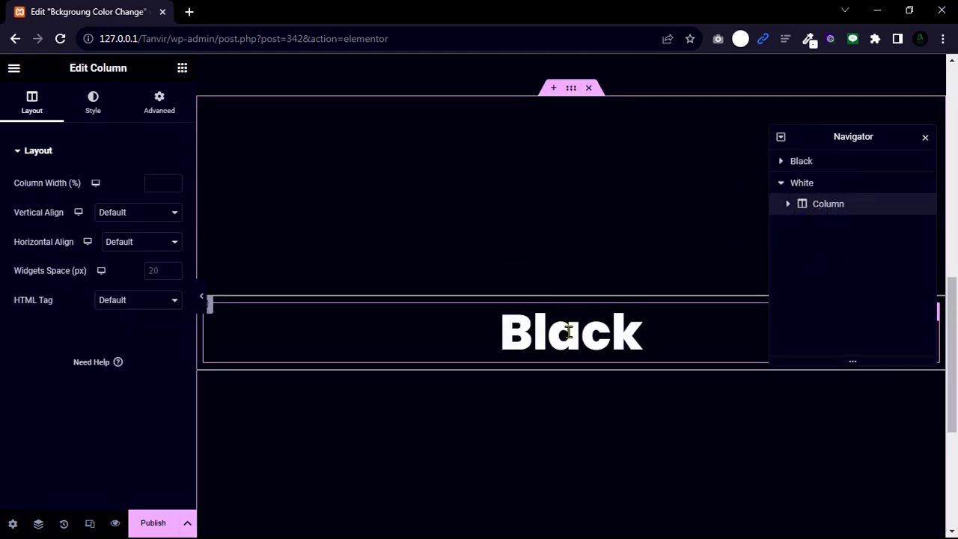
click(570, 331)
text(W)
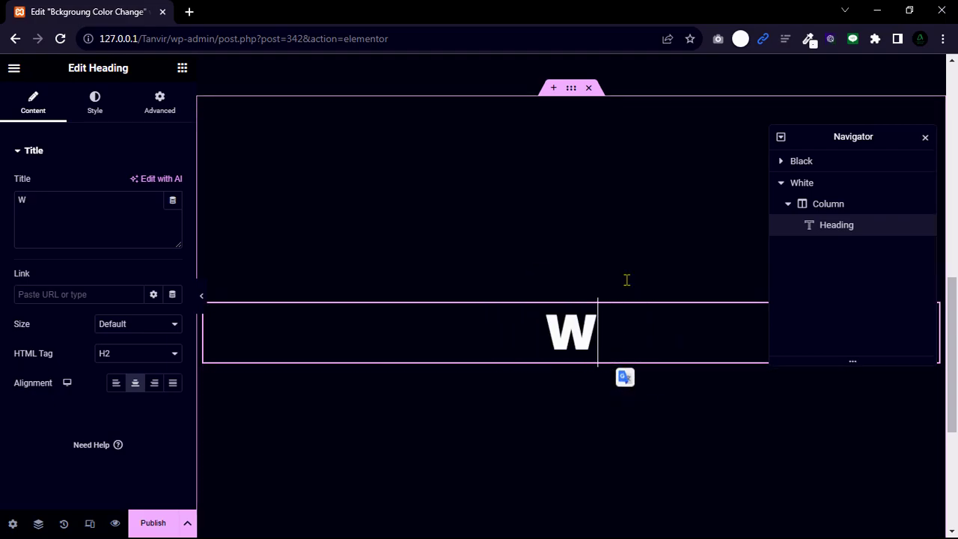
text(hite)
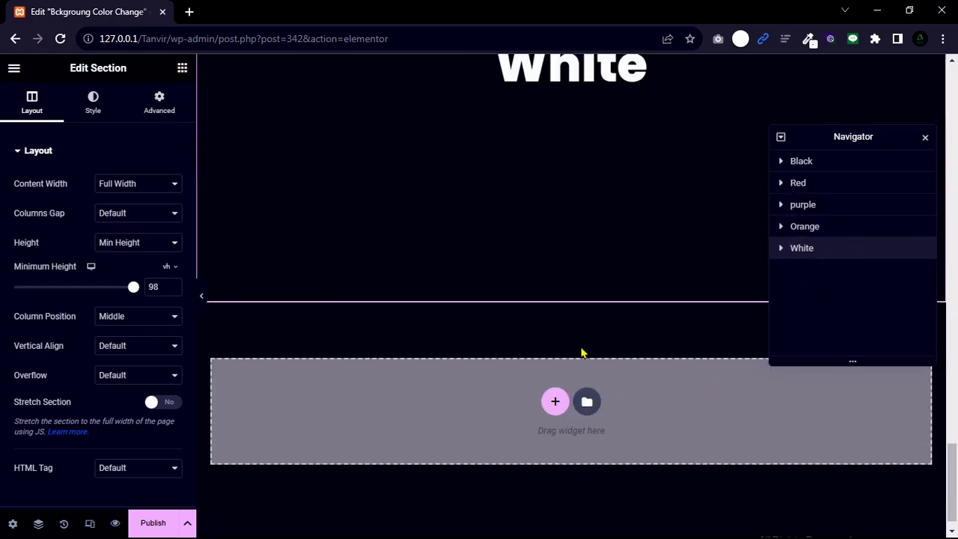
Add an empty single-column section below the White section
click(554, 401)
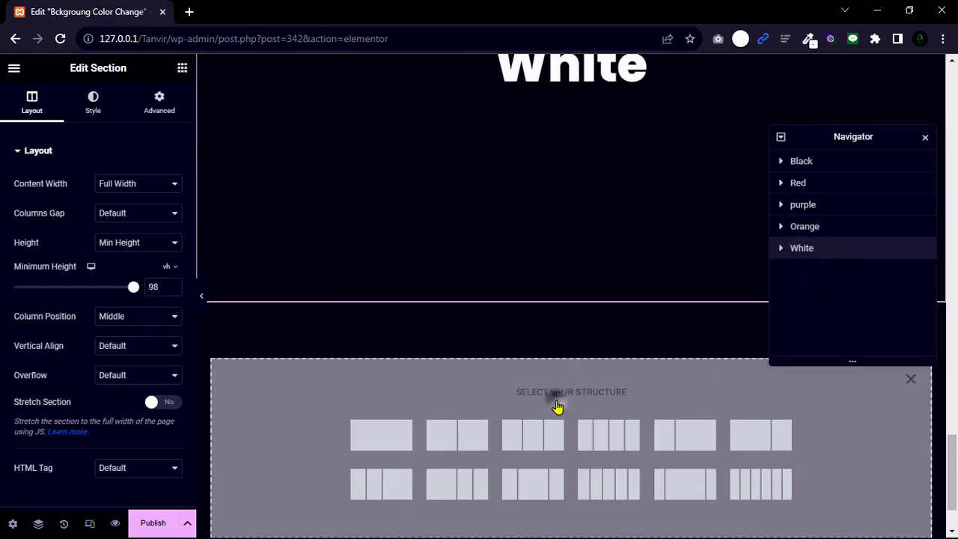
click(380, 434)
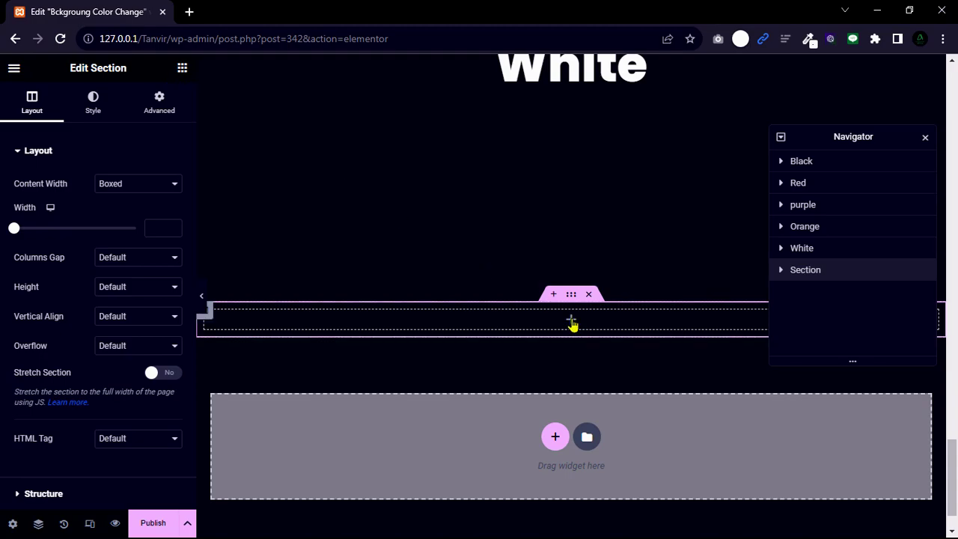
click(182, 69)
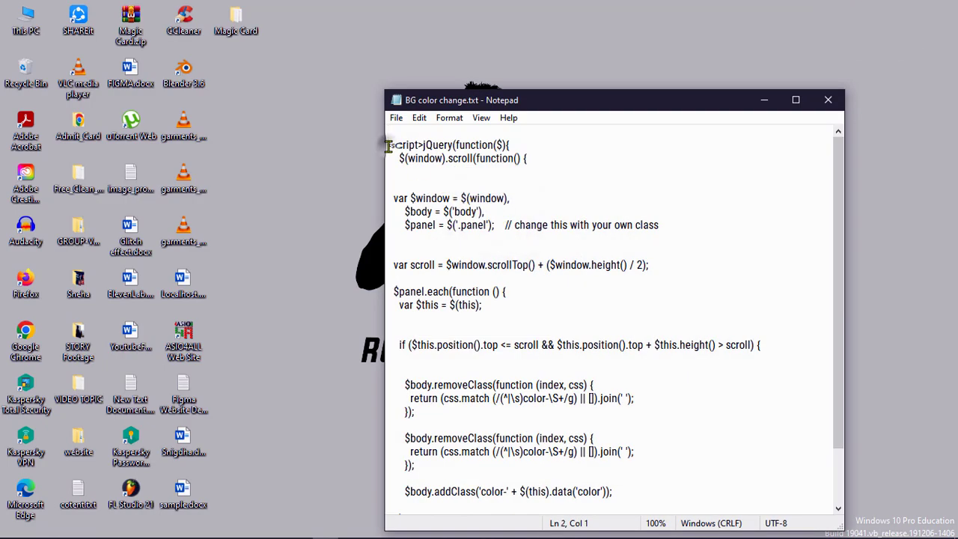
Copy the jQuery background-colour script from Notepad and return to Chrome
key(ctrl+a)
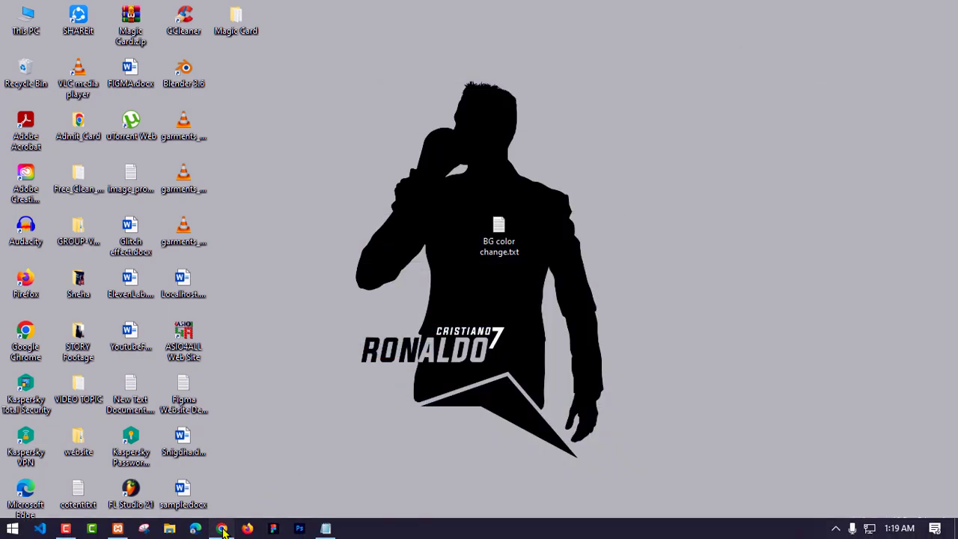
click(223, 529)
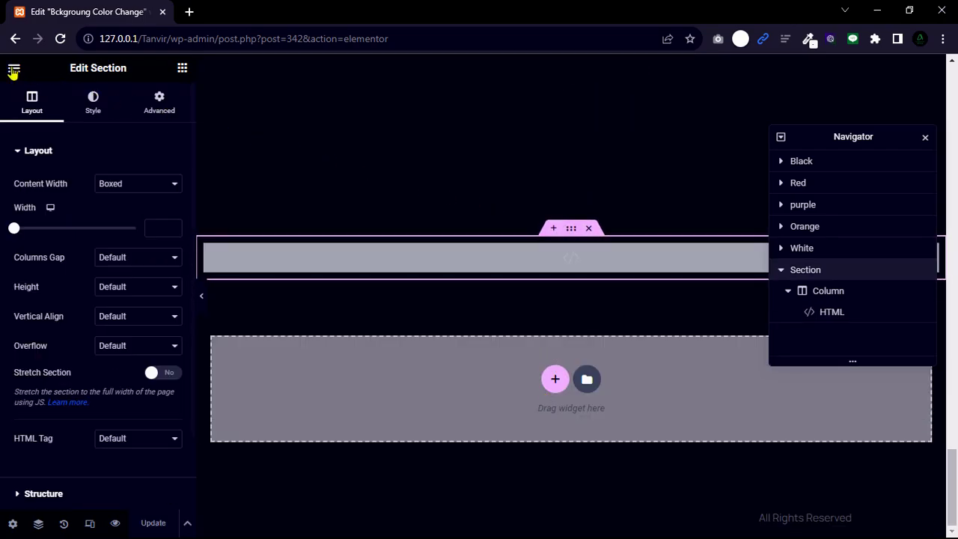
Open the Site Settings Custom CSS panel for the body and colour-class rules
click(14, 68)
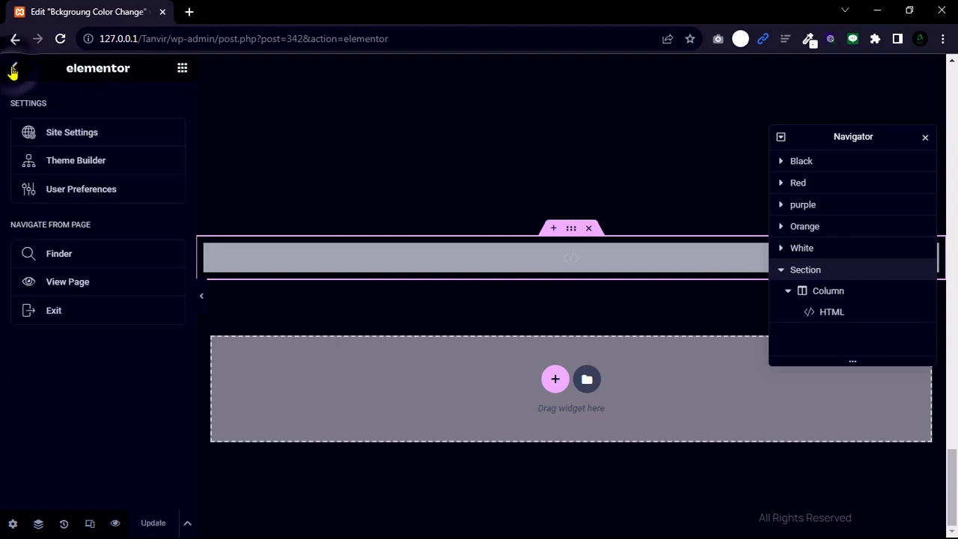
mouse_move(72, 136)
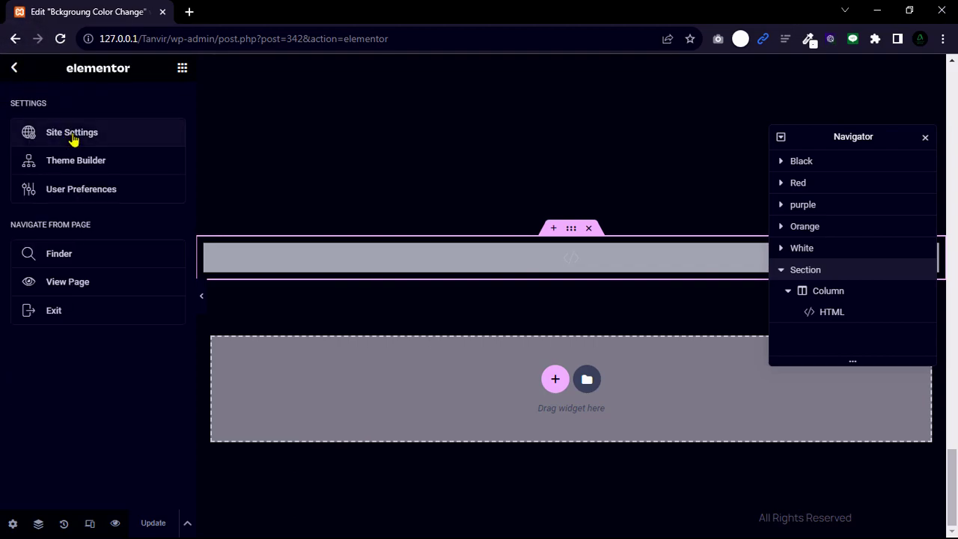
click(924, 137)
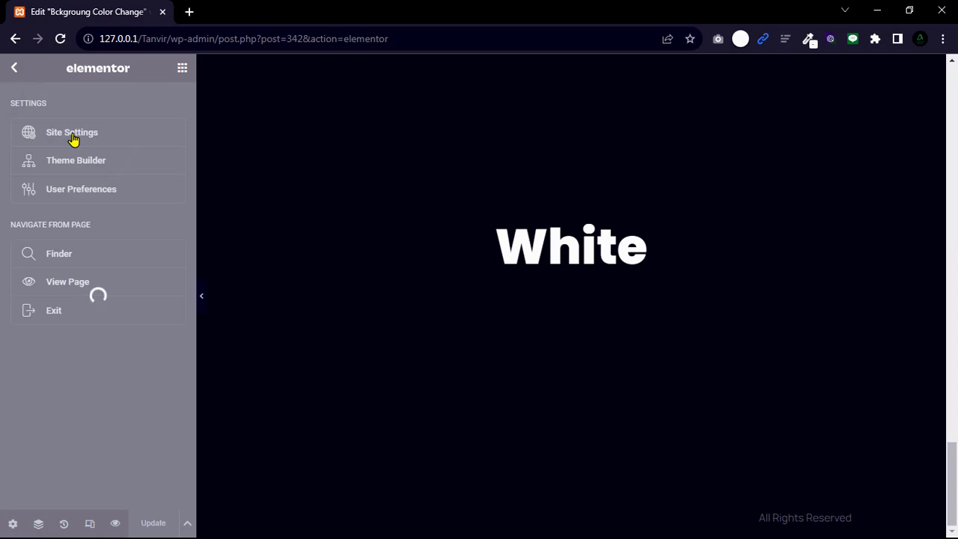
click(72, 131)
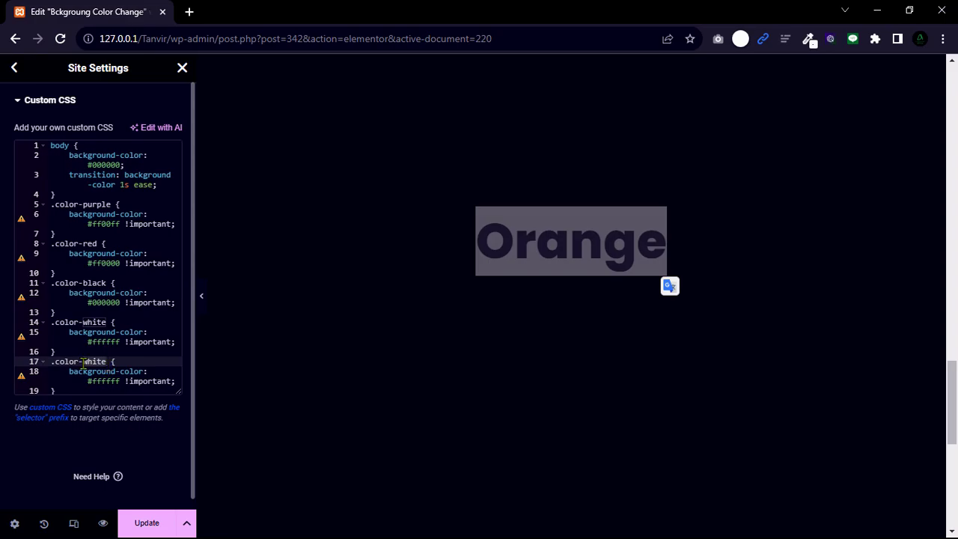
Add a .color-orange rule with background #ffae00, using a colour-picker extension
text(orang)
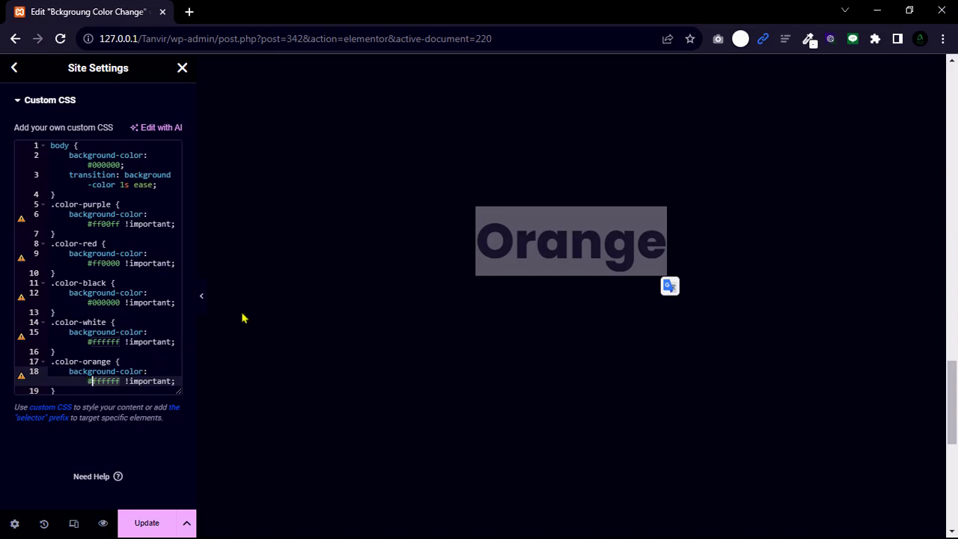
click(808, 38)
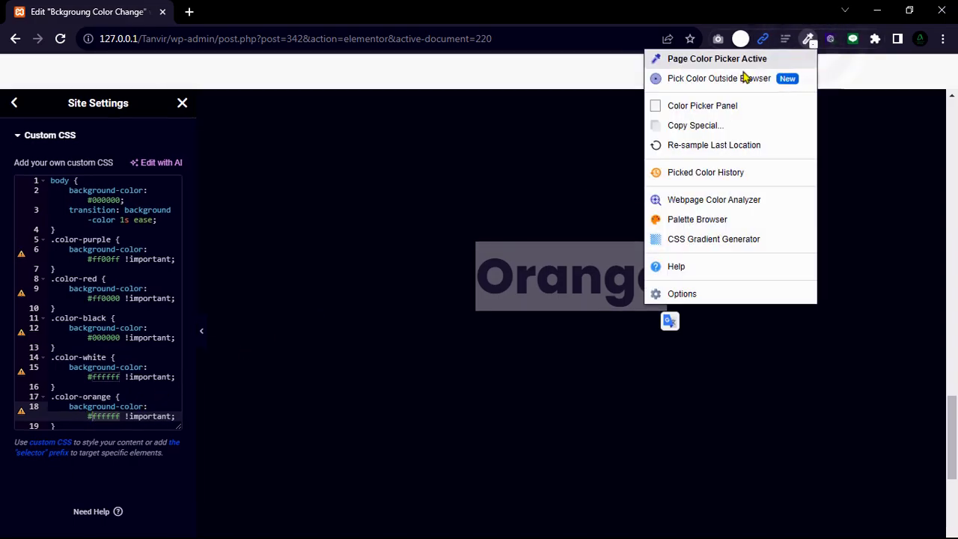
click(702, 105)
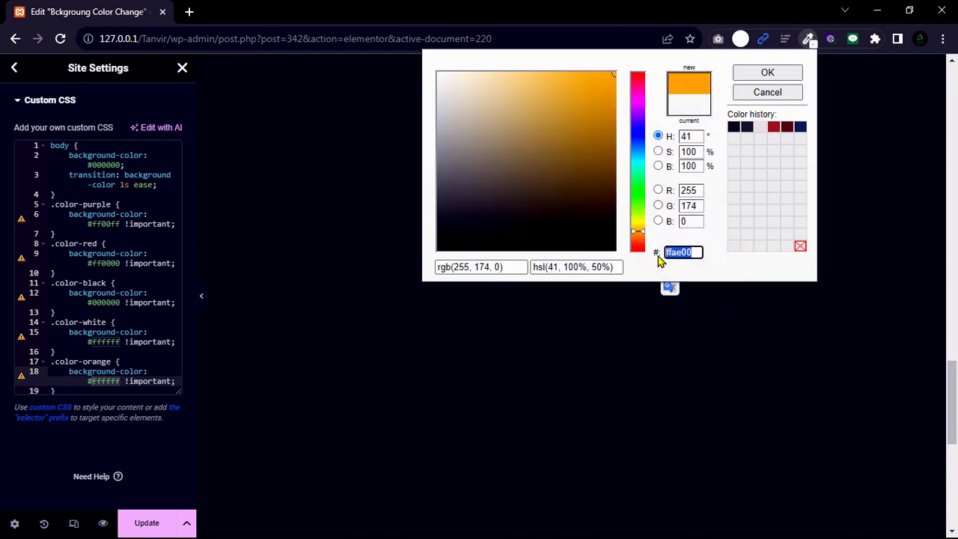
click(767, 72)
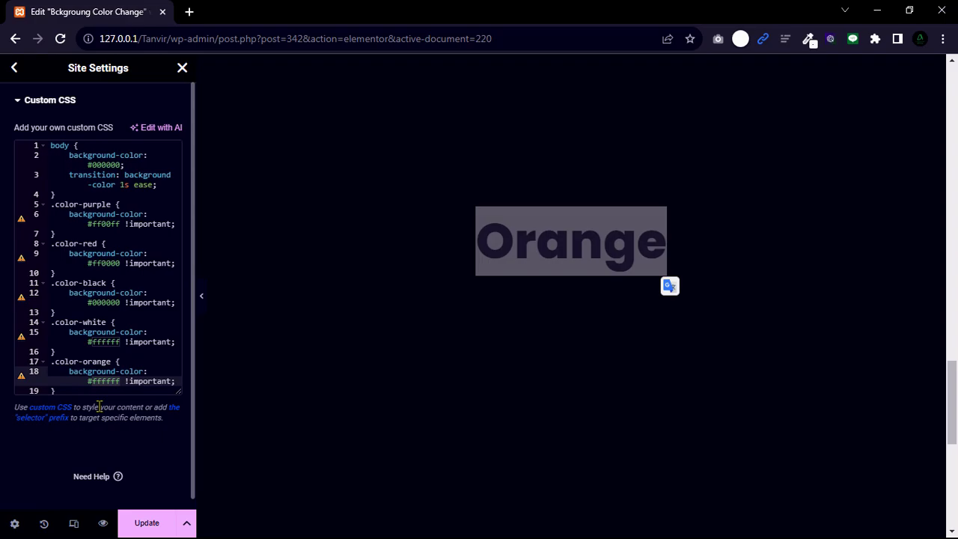
text(#ffae00)
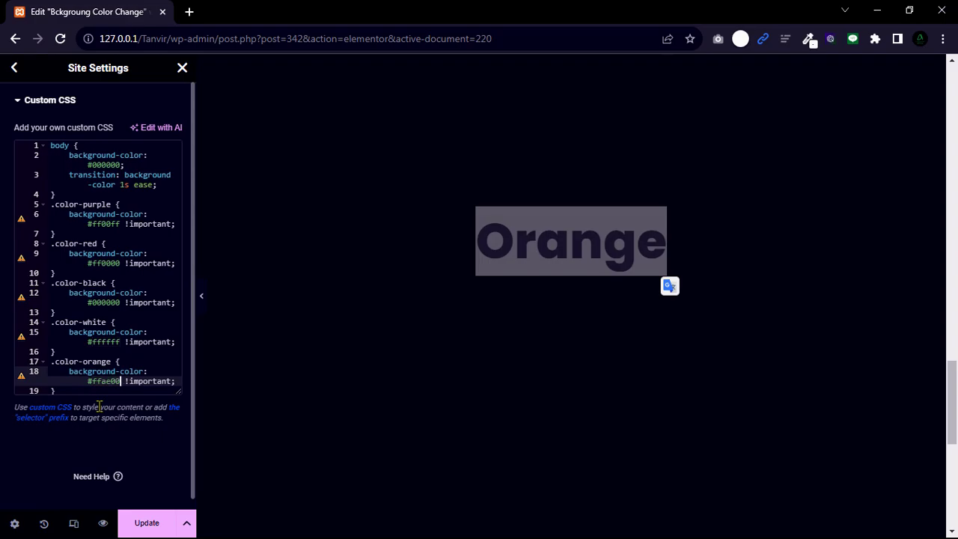
Save the site custom CSS and close Site Settings
click(147, 523)
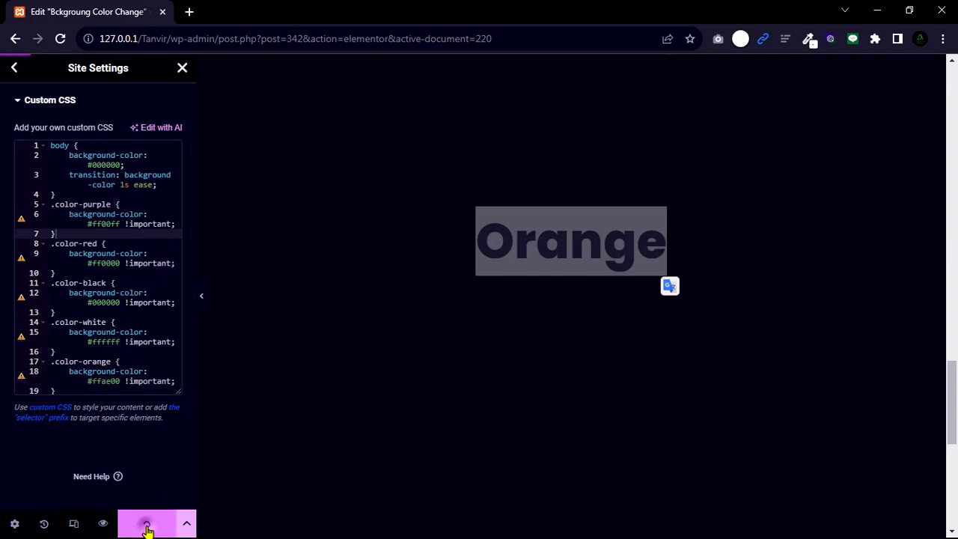
click(147, 523)
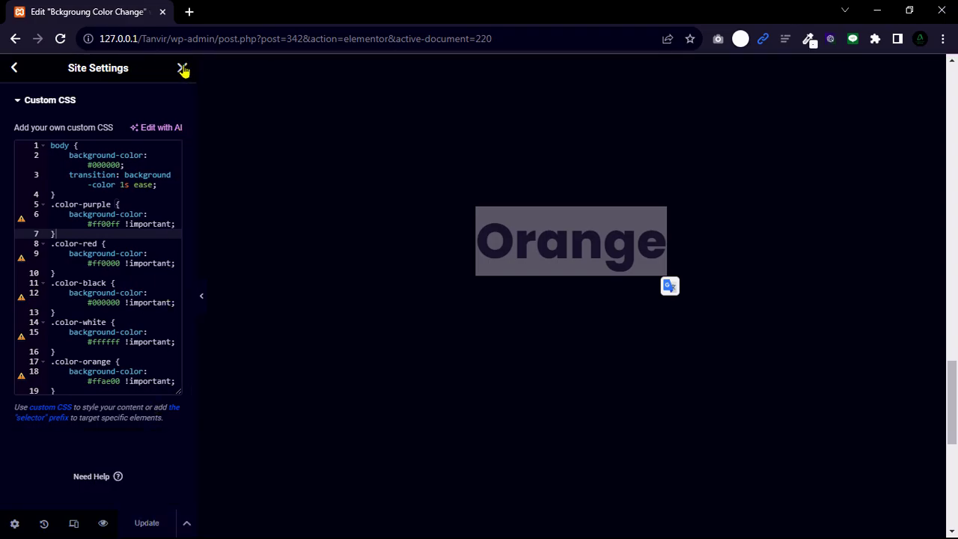
click(182, 68)
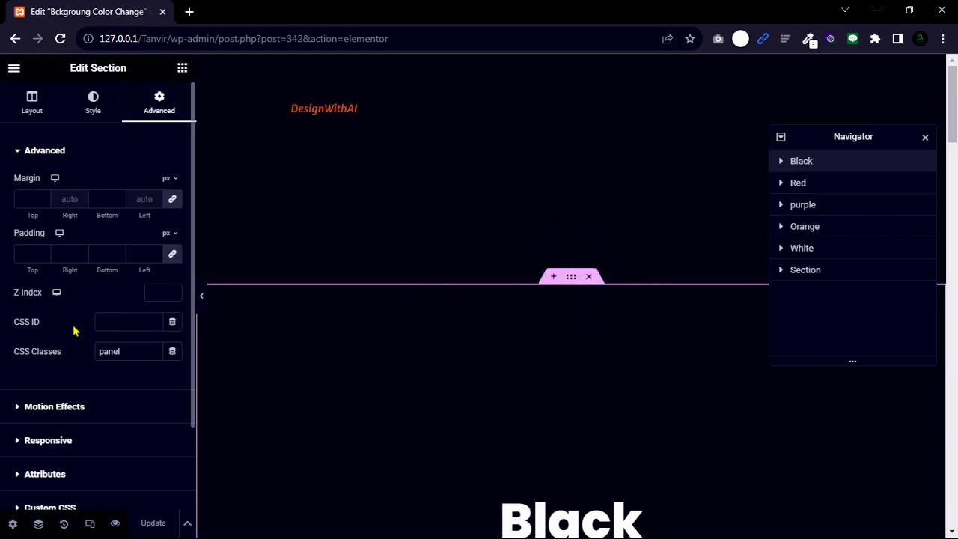
Give the Black section a data-color|black custom attribute
scroll(down, 3)
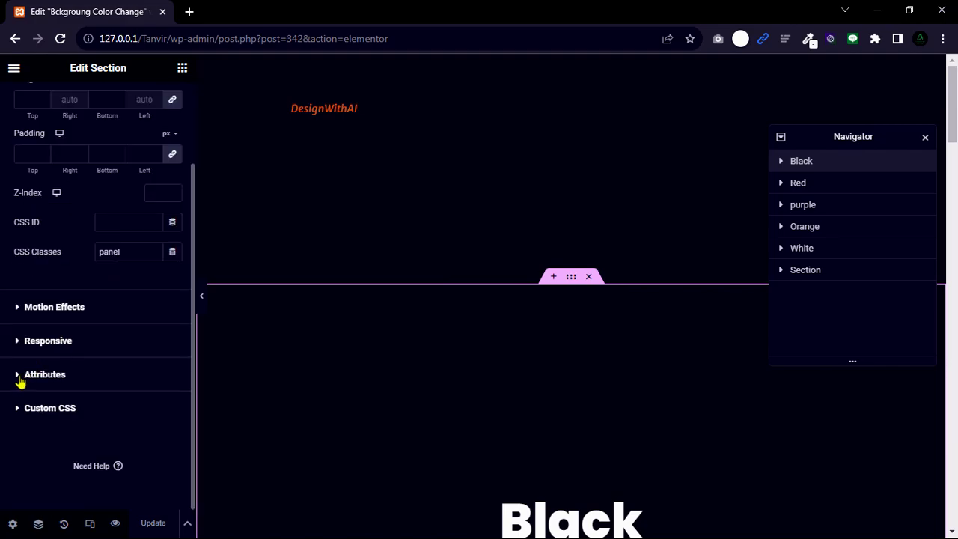
click(45, 374)
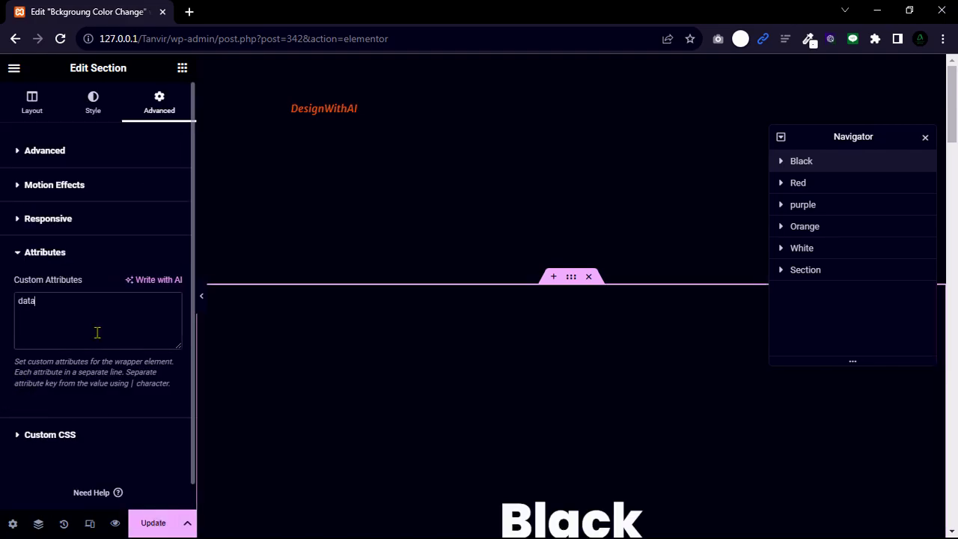
text(-color)
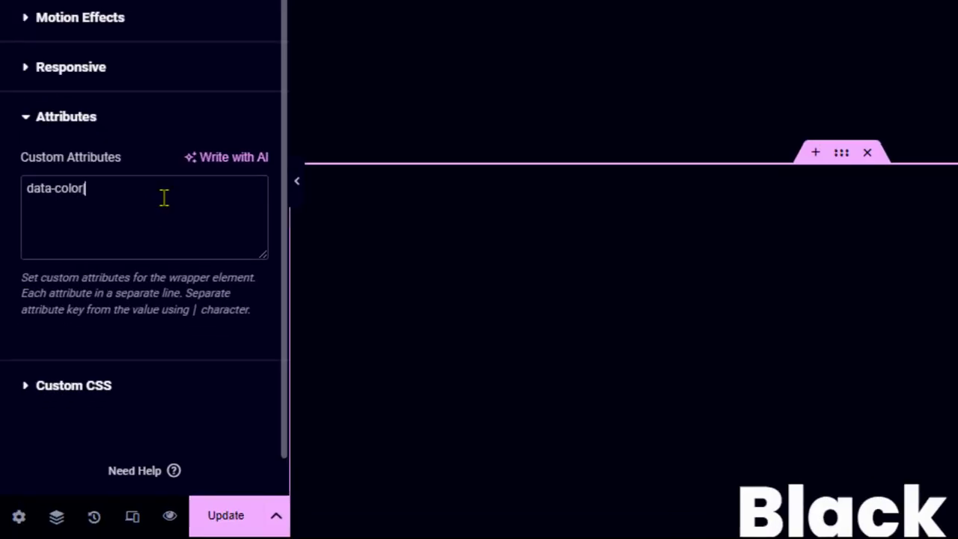
text(|black)
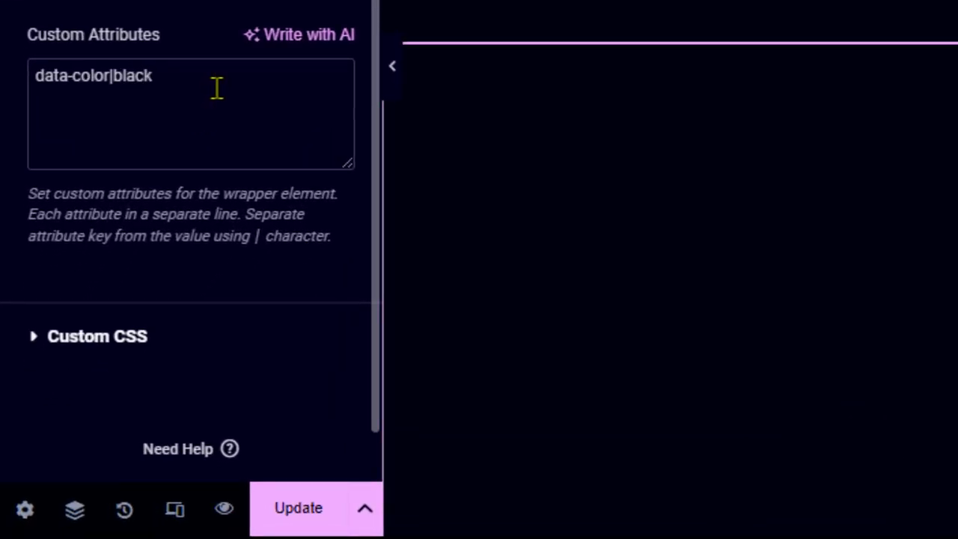
click(153, 76)
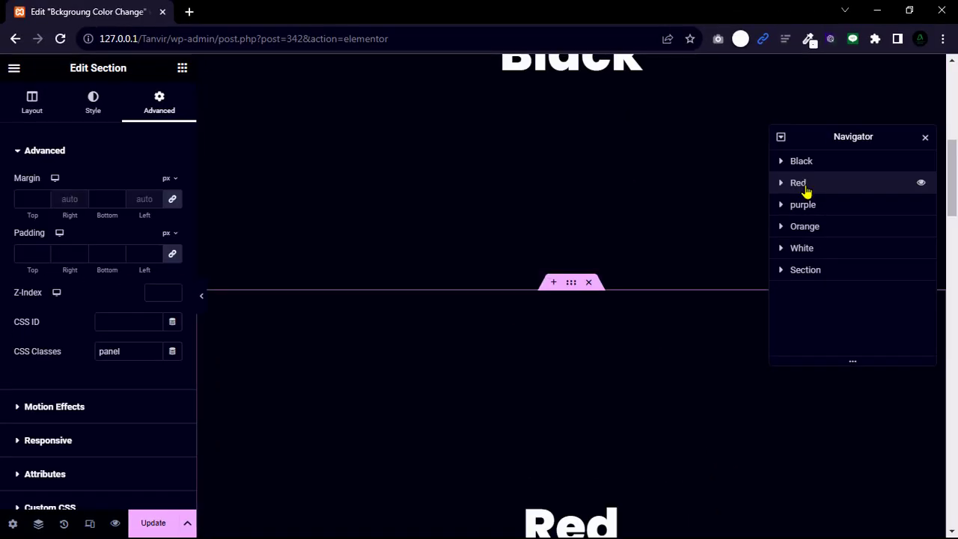
mouse_move(743, 207)
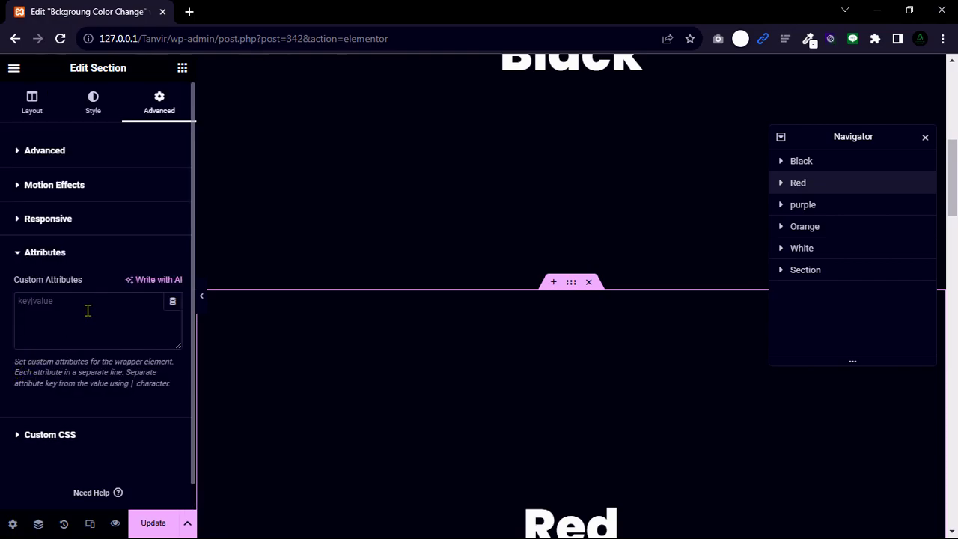
Add data-color|red to the Red section and data-color|purple to the purple section
text(data-color|red)
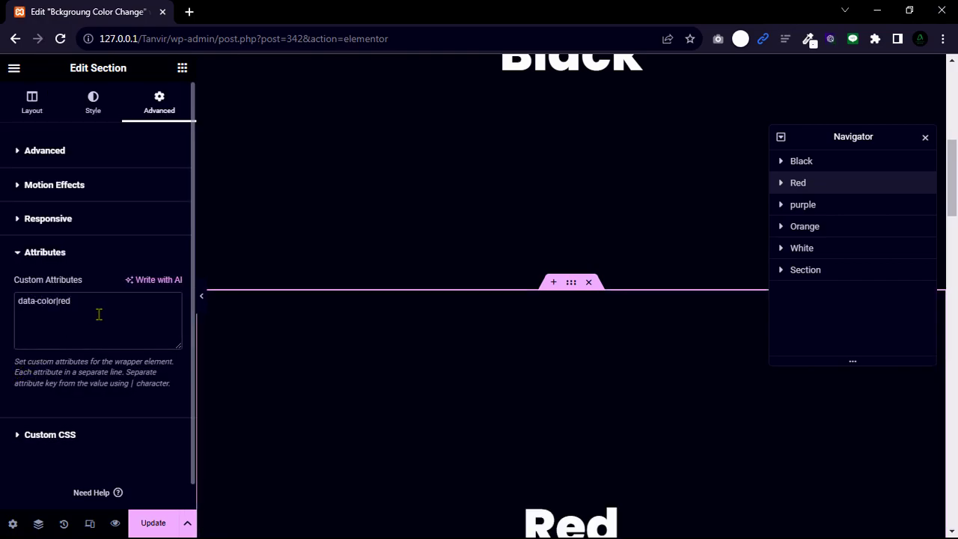
click(45, 149)
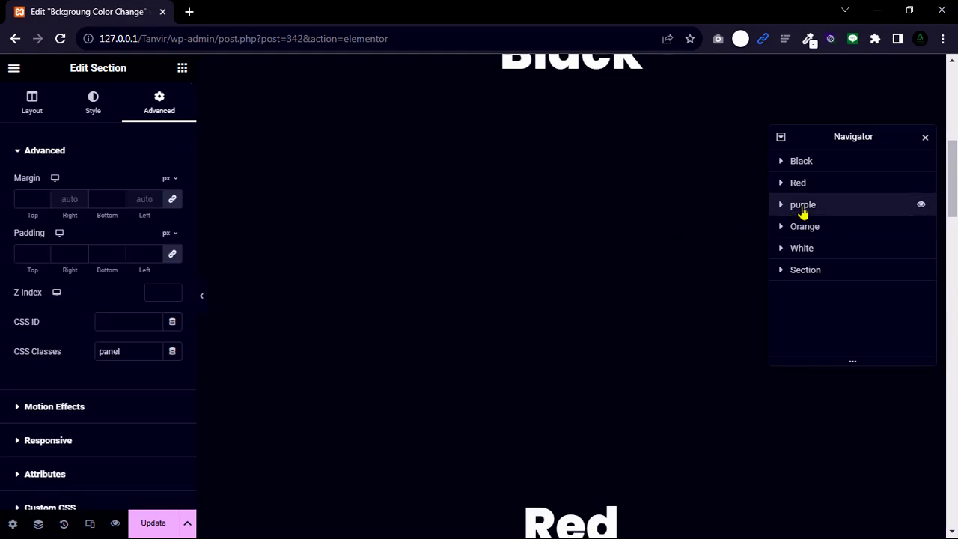
scroll(down, 3)
text(data-c)
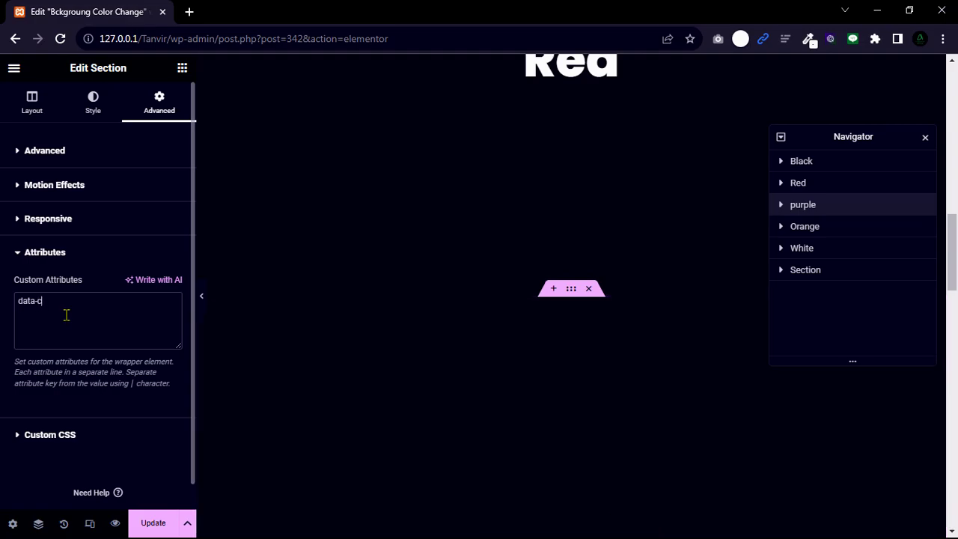
text(olor|purple)
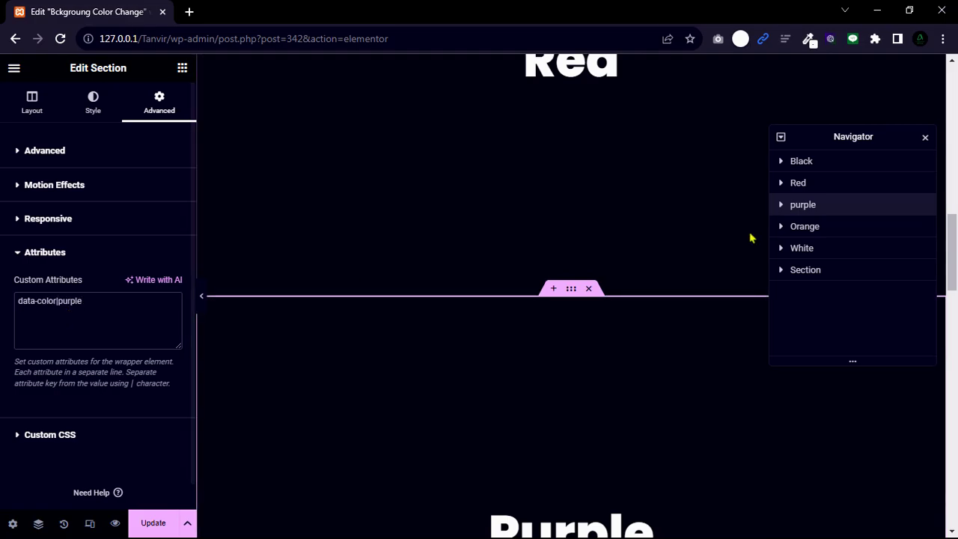
click(32, 101)
text(data-color)
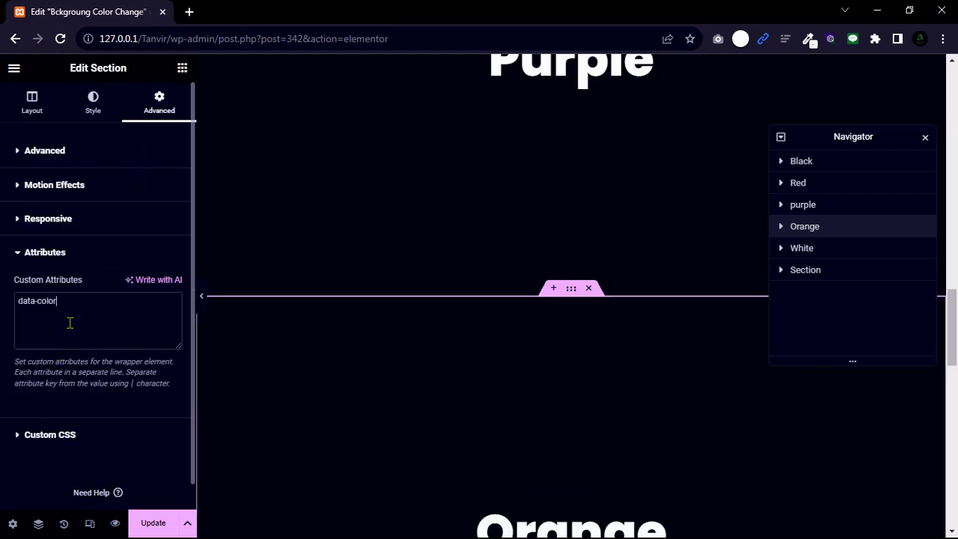
Add data-color|orange to the Orange section and data-color|white to the White section
text(|orange)
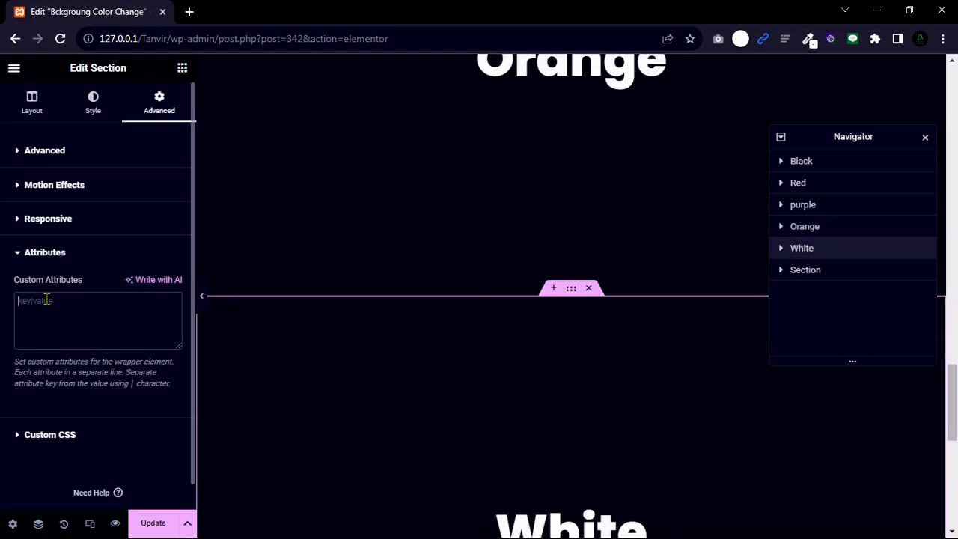
text(data-)
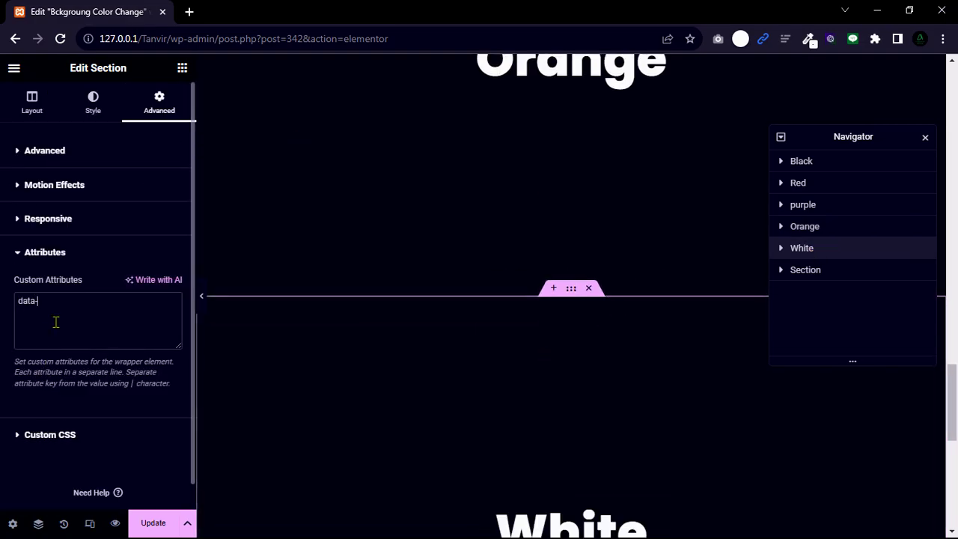
text(color)
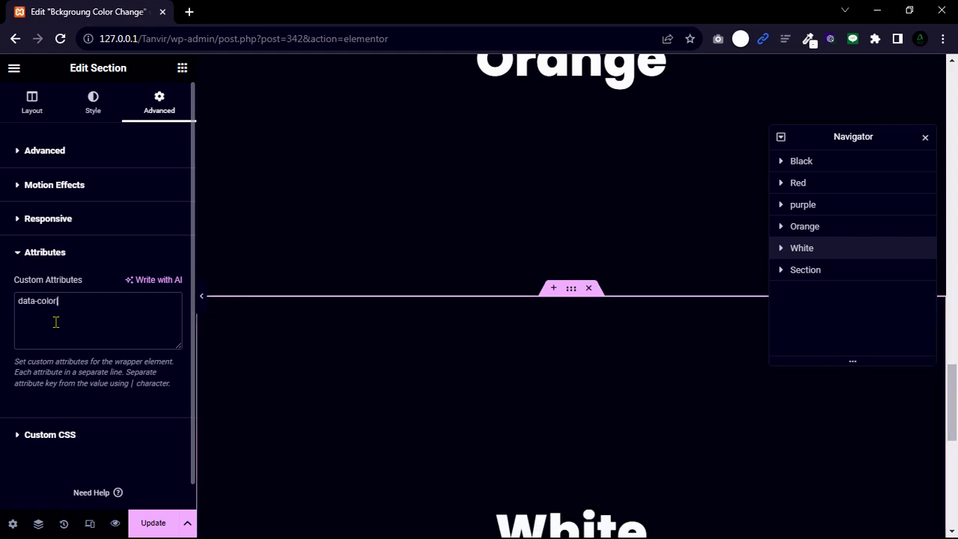
text(|white)
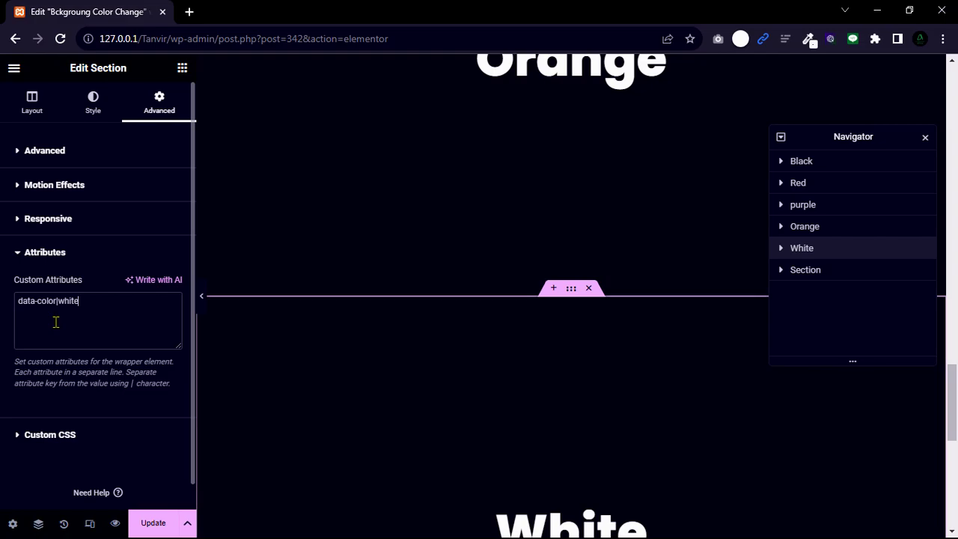
mouse_move(58, 327)
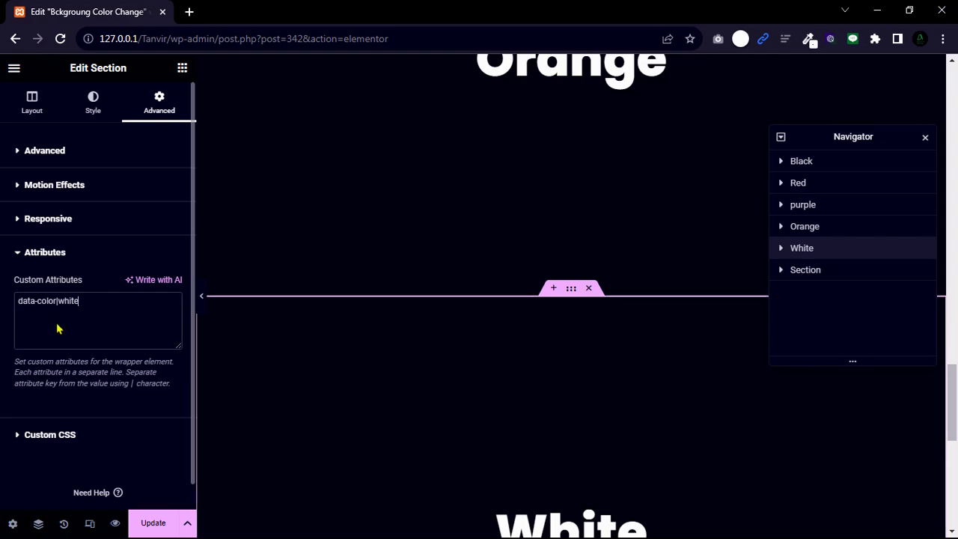
click(153, 522)
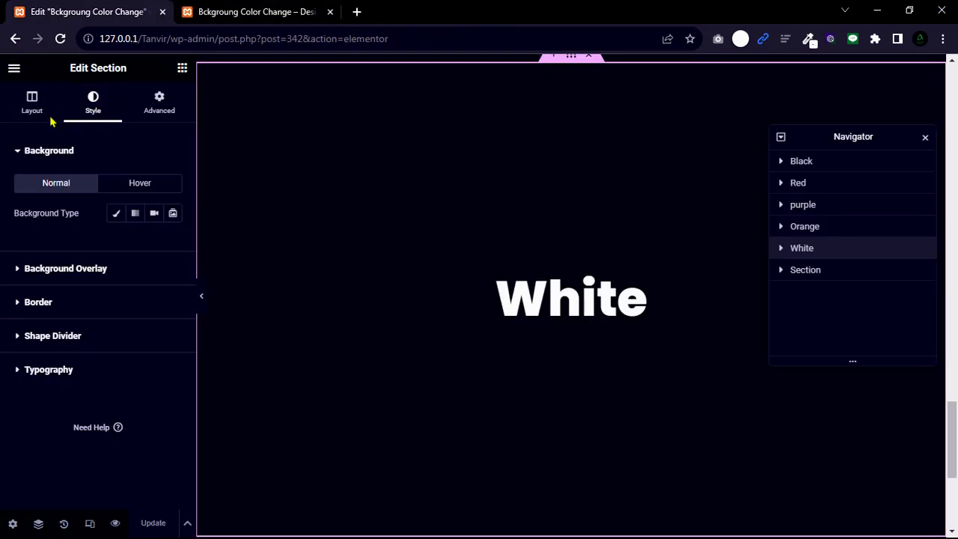
Check the White heading's typography, then view the live preview showing the Black section
click(836, 290)
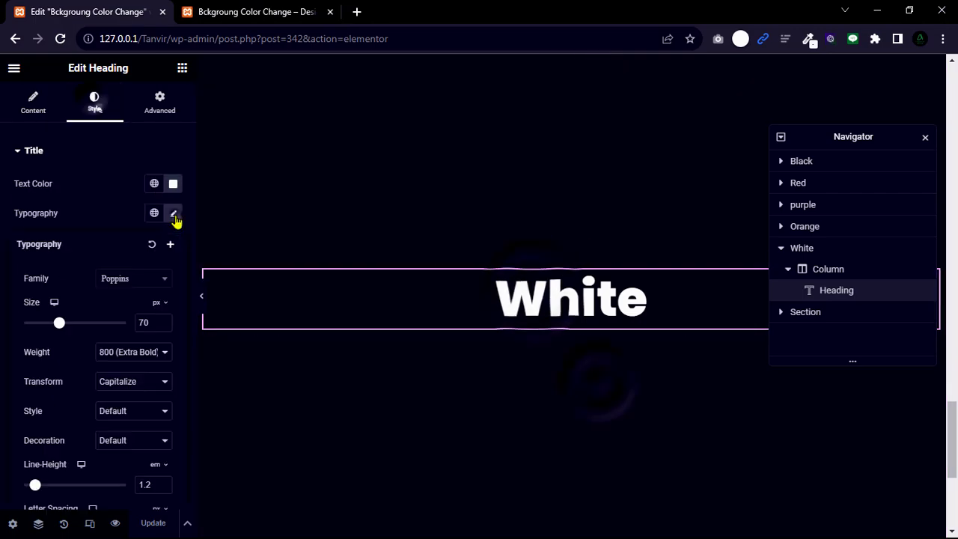
click(173, 213)
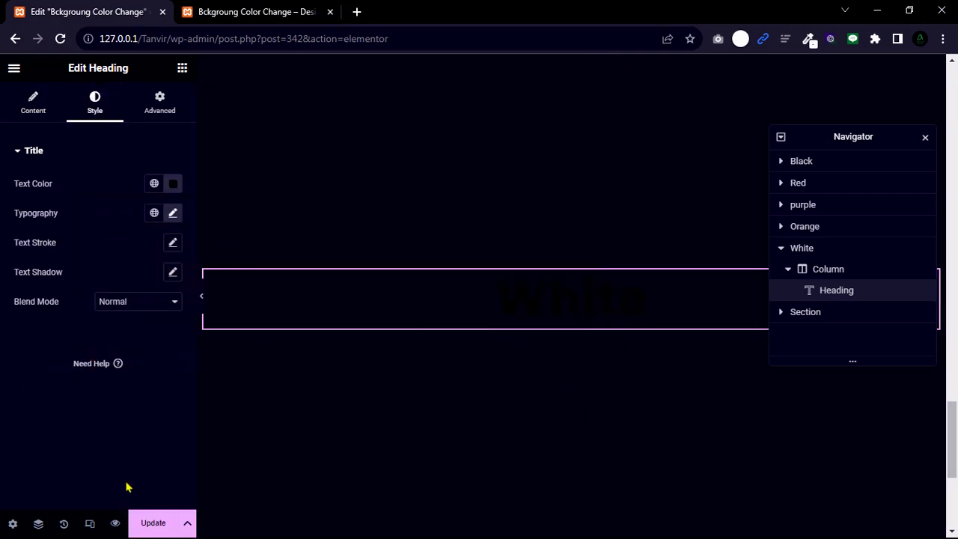
click(254, 12)
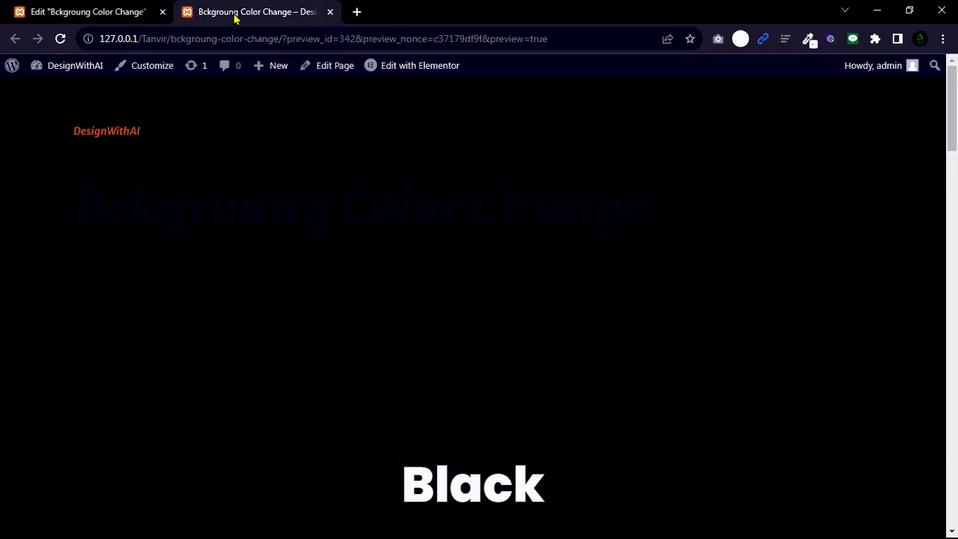